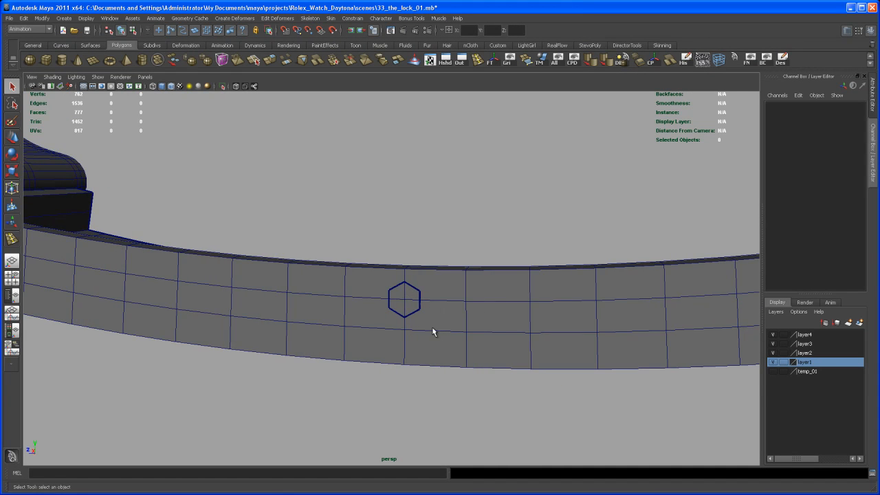
Step: Create a polygon cylinder and set its Subdivisions Axis to 8
left_click_drag(433, 331, 338, 436)
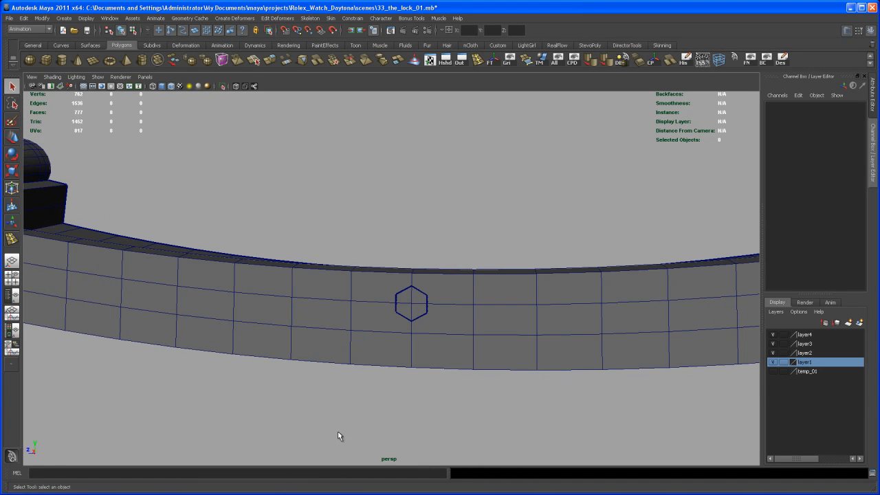
mouse_move(336, 331)
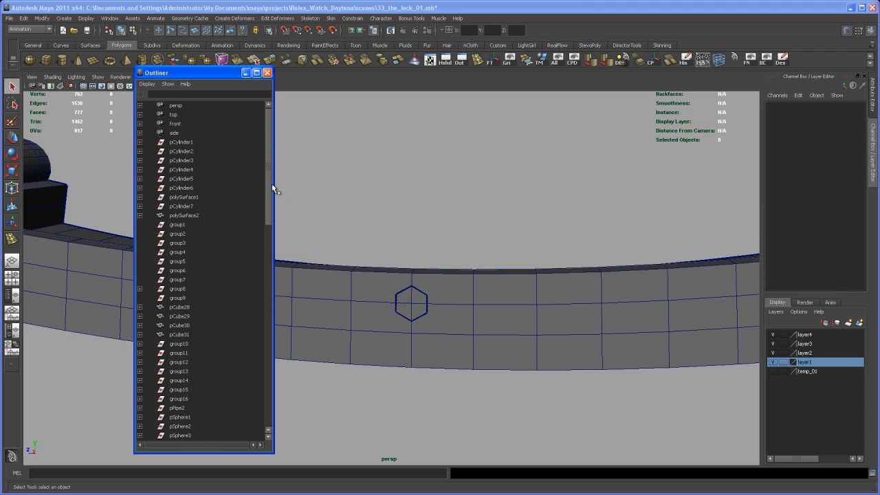
left_click(181, 416)
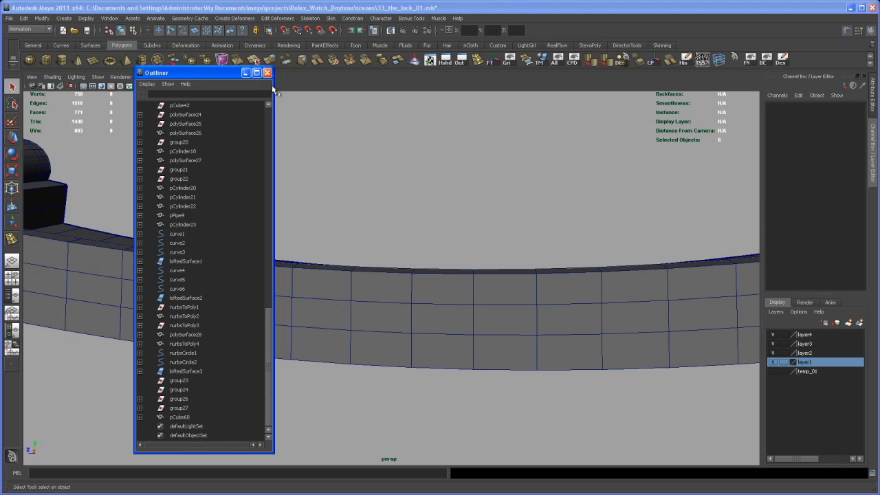
left_click(267, 72)
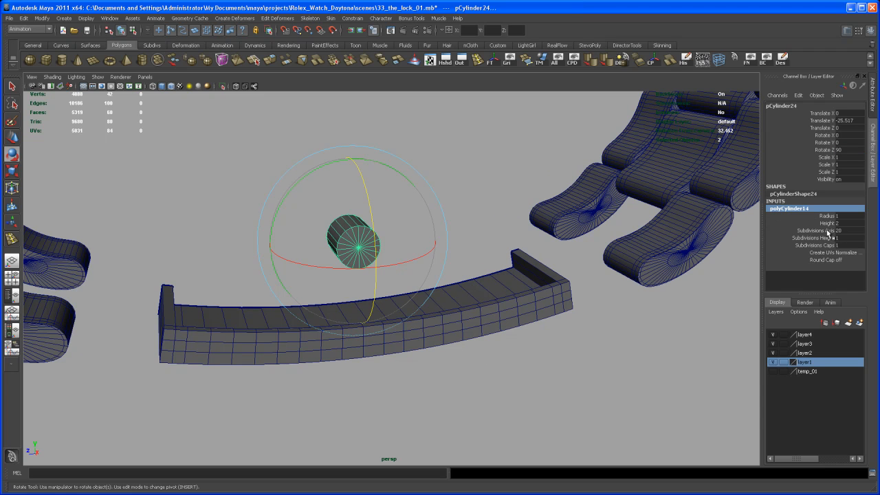
triple_click(845, 231)
type("8")
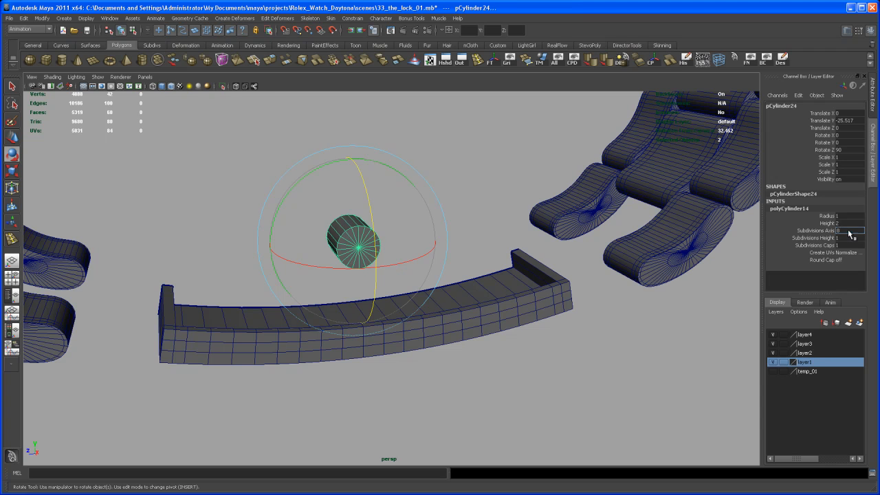
Step: Move and scale the cylinder down flat against the octagon outline on the bracelet side
left_click_drag(388, 275, 537, 374)
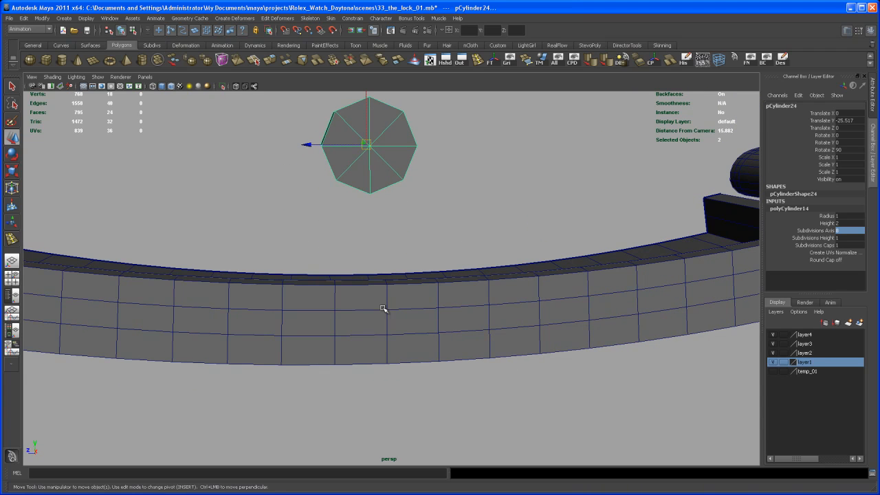
mouse_move(387, 310)
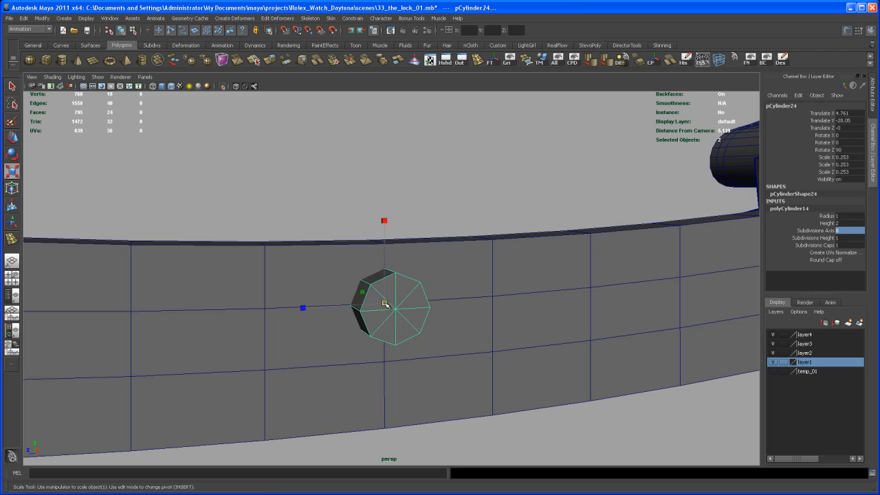
left_click_drag(385, 304, 397, 291)
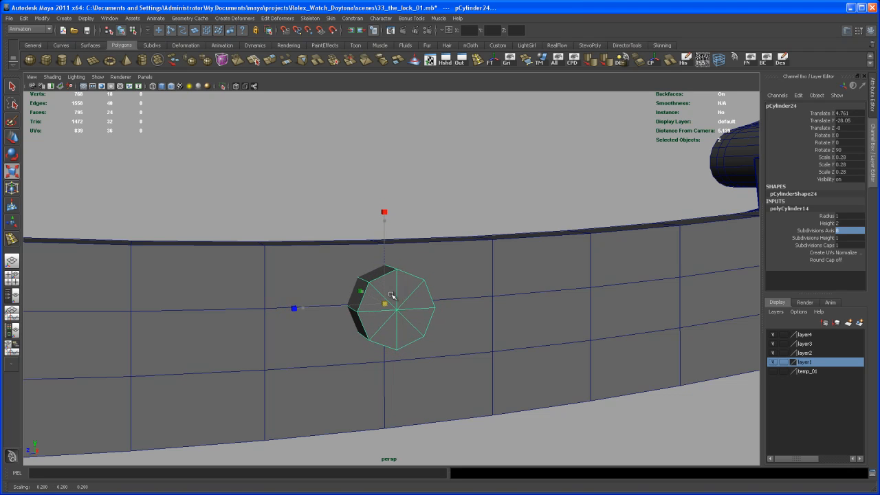
left_click_drag(392, 296, 410, 319)
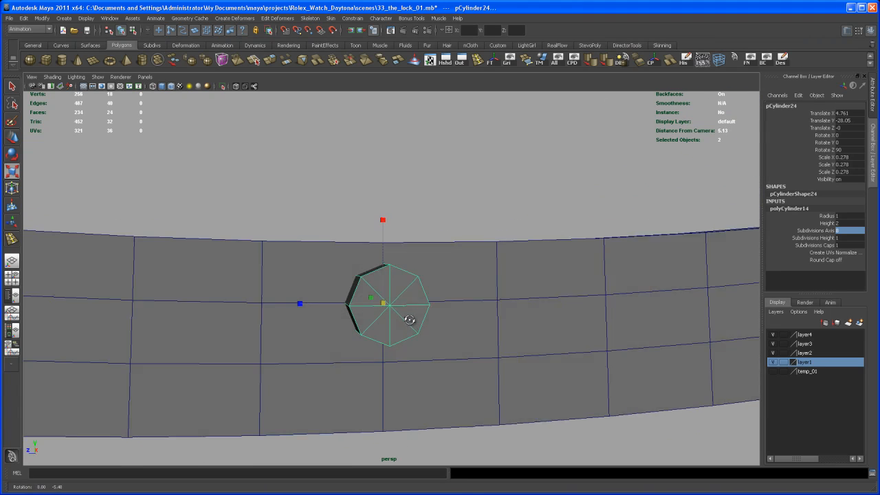
left_click_drag(412, 316, 426, 330)
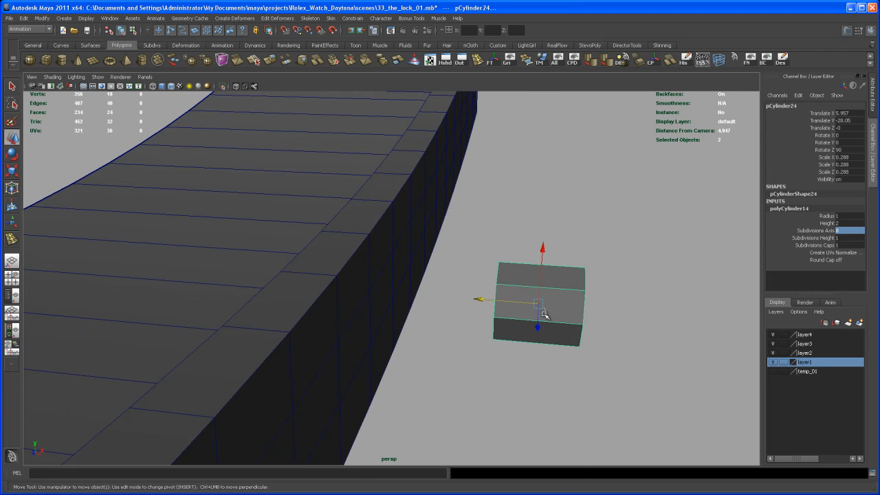
Step: Push the cylinder through the wall, delete its caps and slide the end ring flush with the surface
left_click(539, 331)
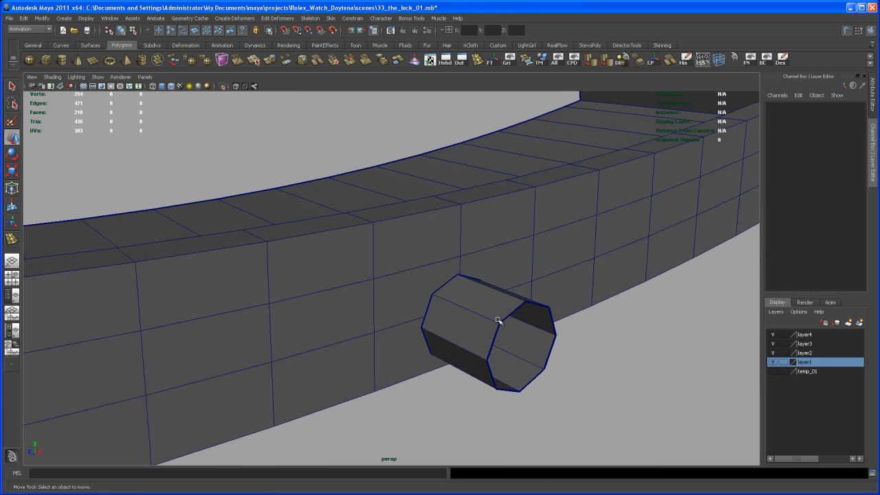
left_click(498, 319)
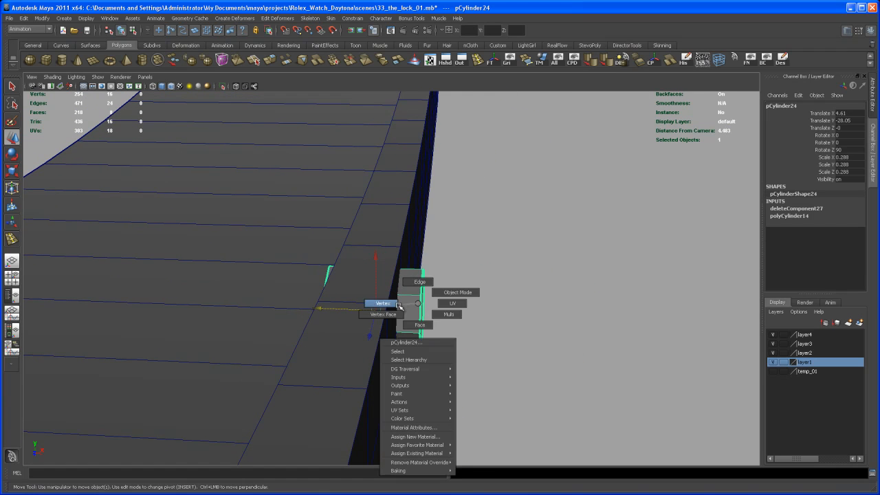
left_click(382, 304)
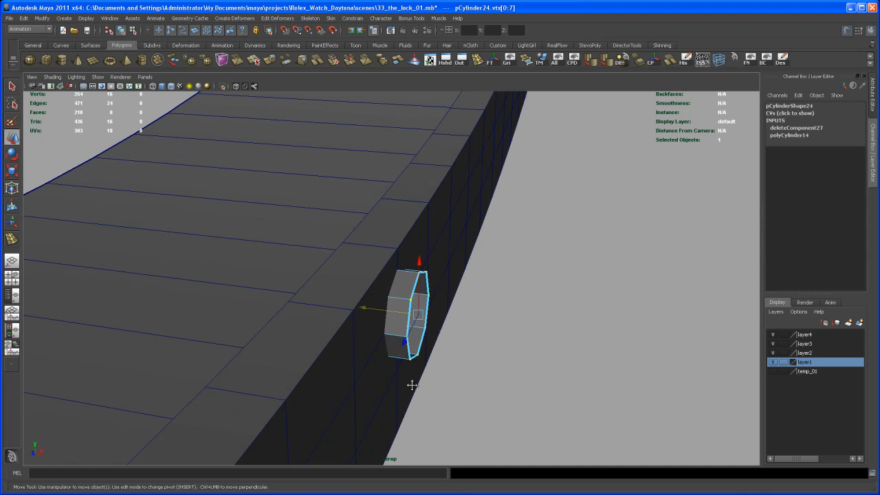
left_click_drag(412, 316, 440, 323)
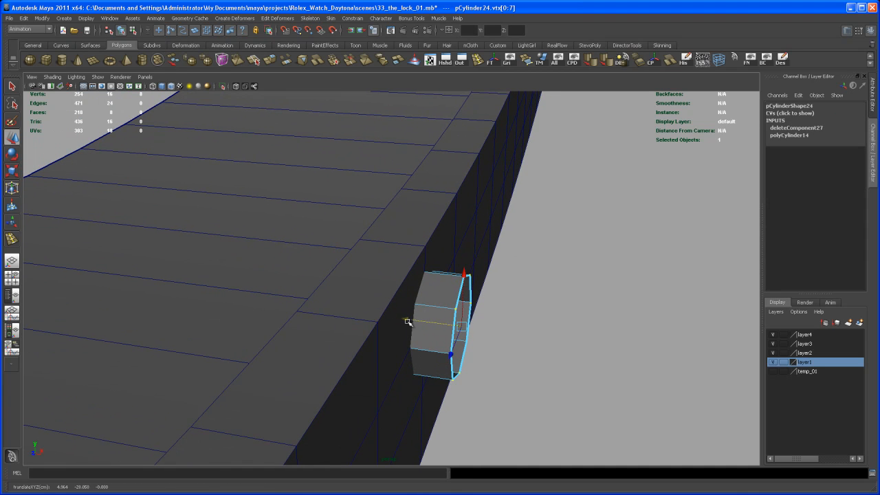
left_click_drag(426, 323, 419, 346)
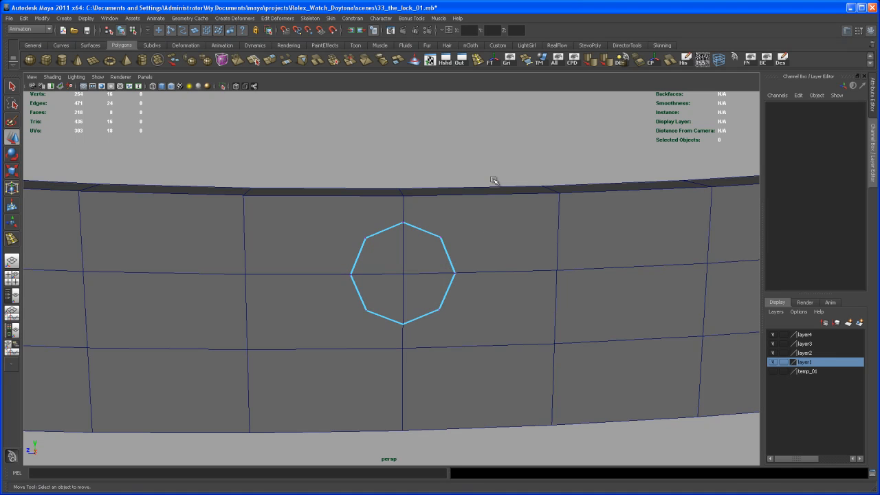
Step: Insert an edge loop near the bracelet's top edge and adjust its position weight
left_click(401, 272)
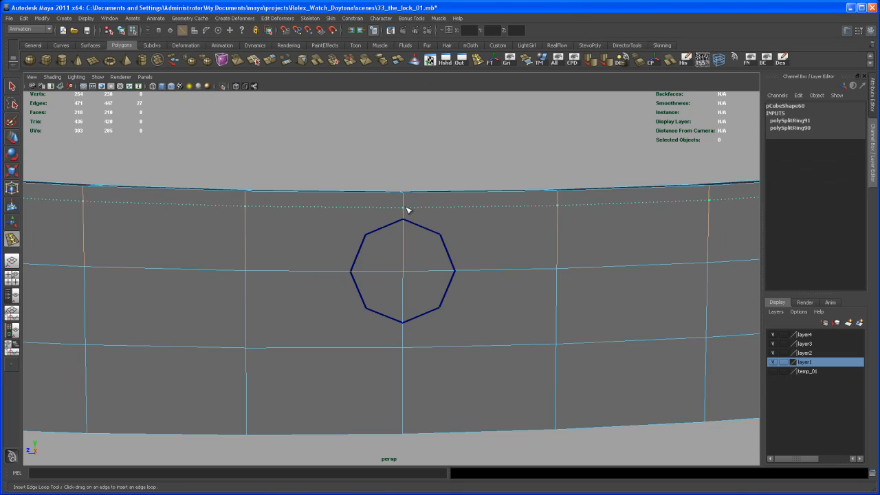
left_click(402, 199)
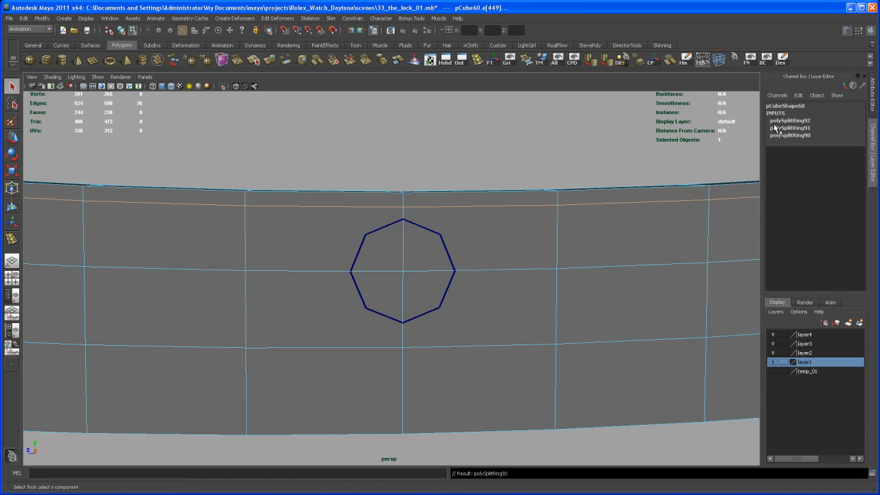
left_click(790, 121)
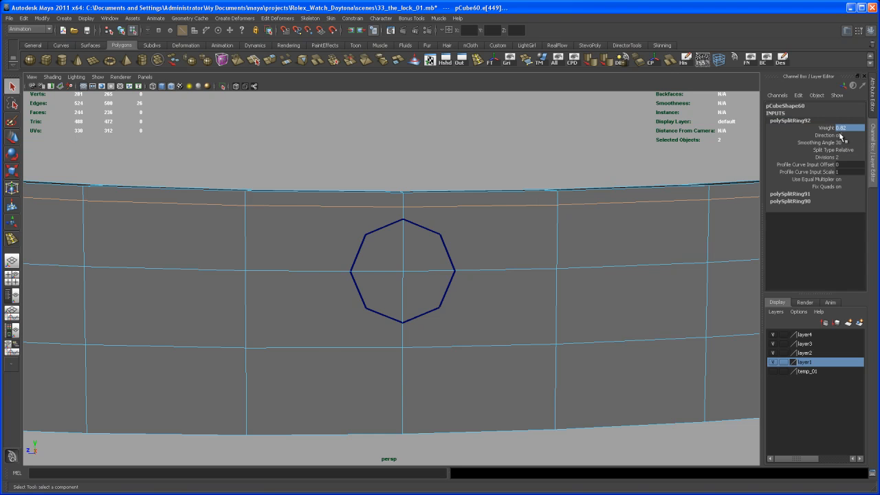
left_click_drag(412, 275, 538, 275)
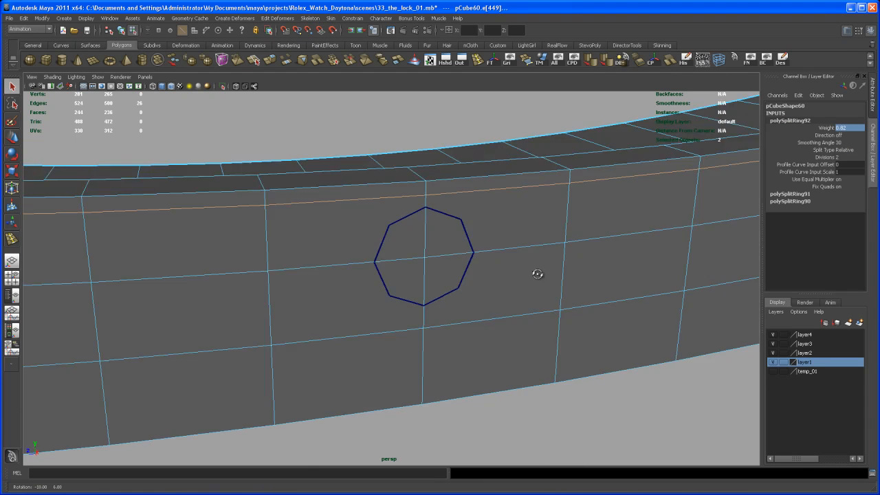
left_click_drag(537, 274, 533, 108)
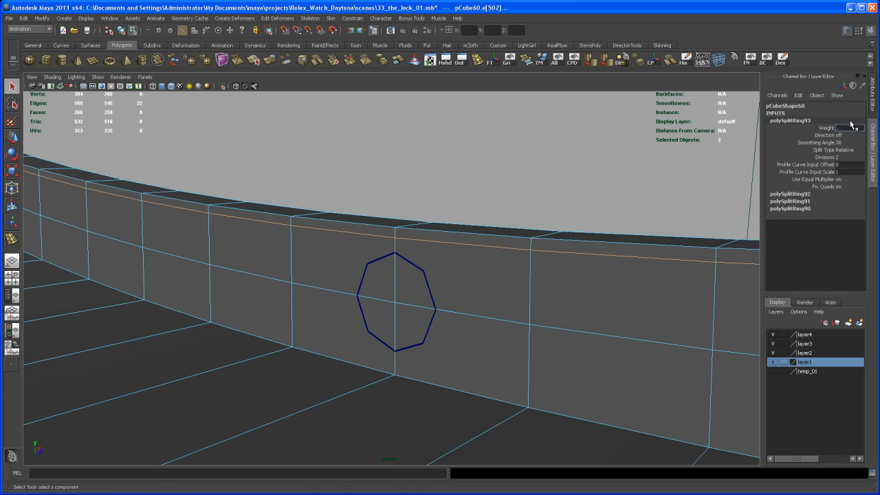
left_click_drag(396, 300, 495, 286)
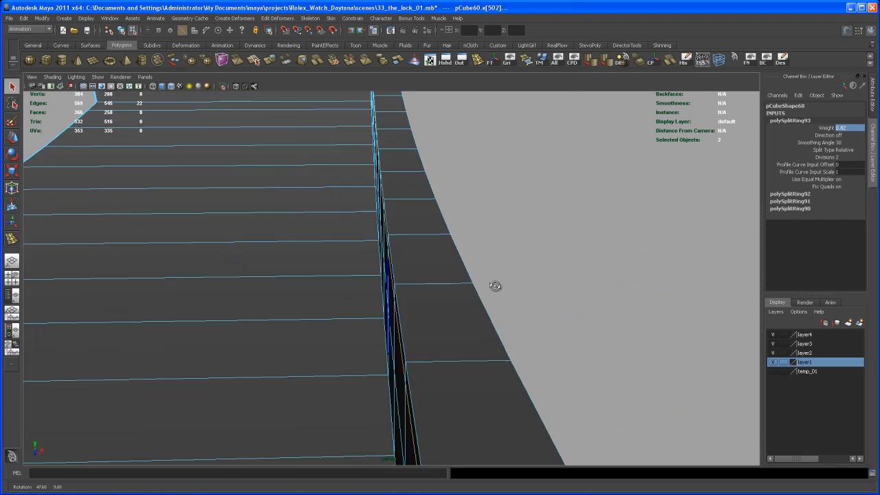
left_click_drag(495, 286, 437, 267)
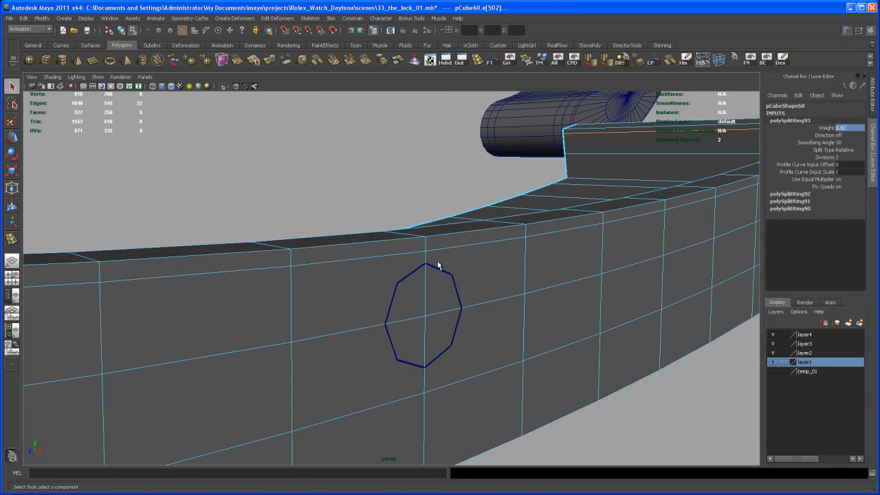
left_click_drag(437, 267, 447, 294)
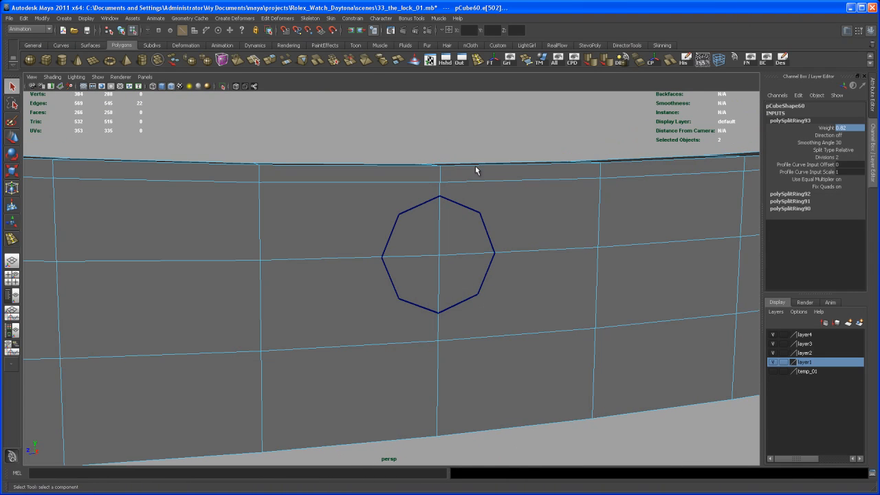
Step: Insert further edge loops on the bracelet below and beside the octagon
left_click(440, 330)
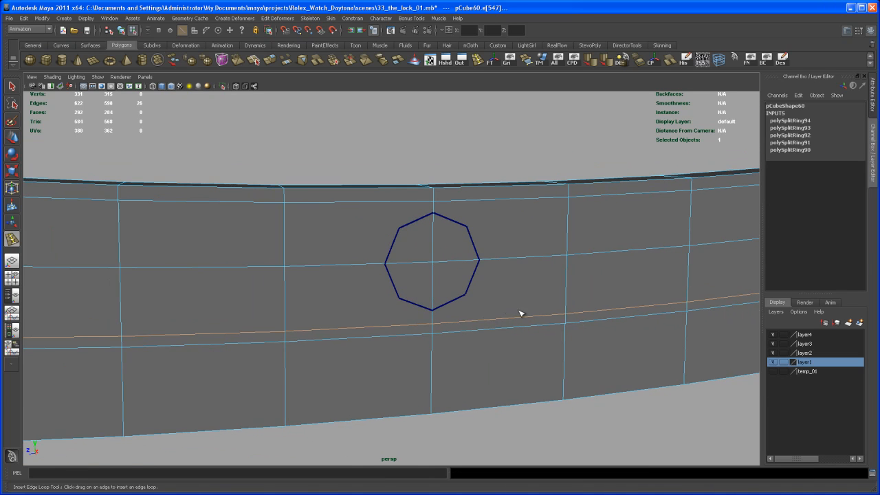
left_click_drag(520, 314, 548, 315)
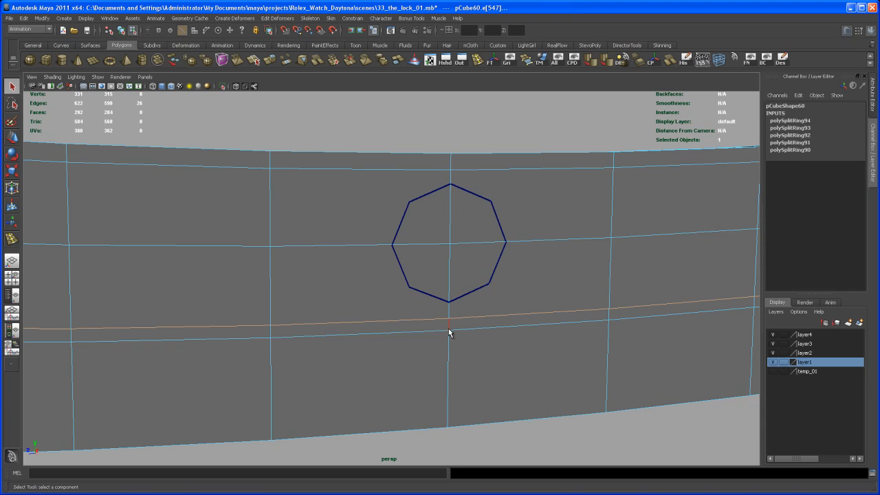
mouse_move(448, 317)
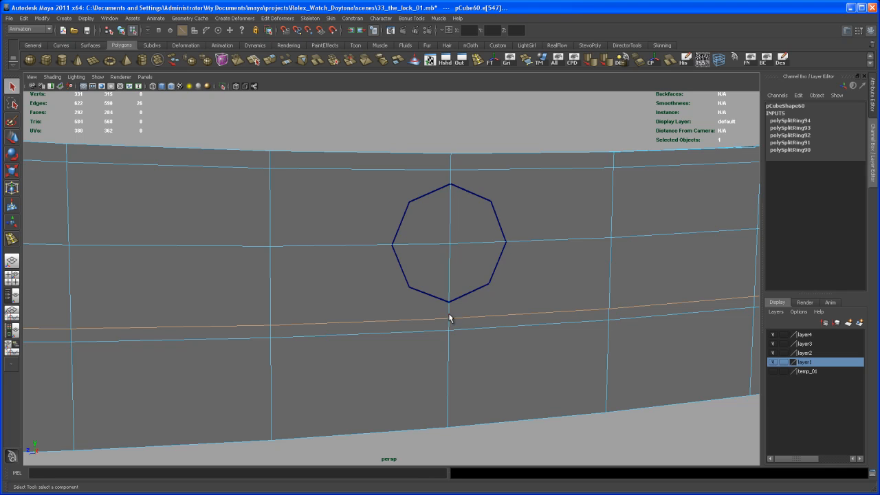
left_click(789, 121)
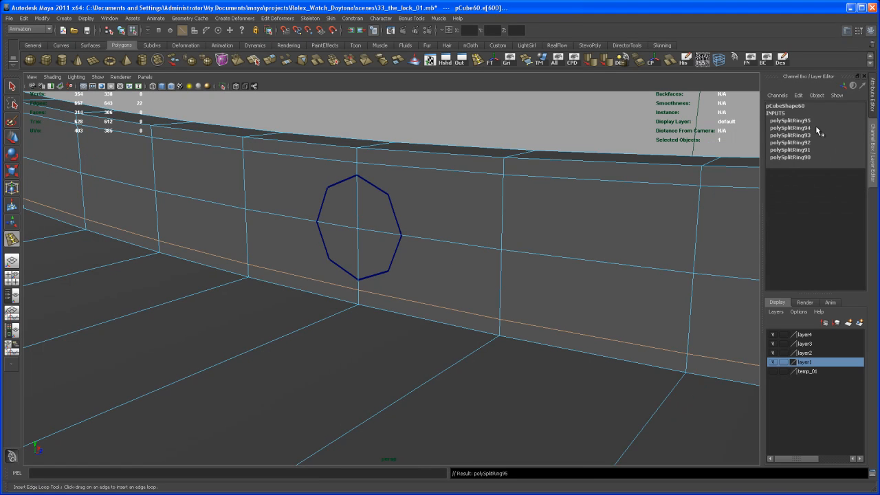
left_click(789, 121)
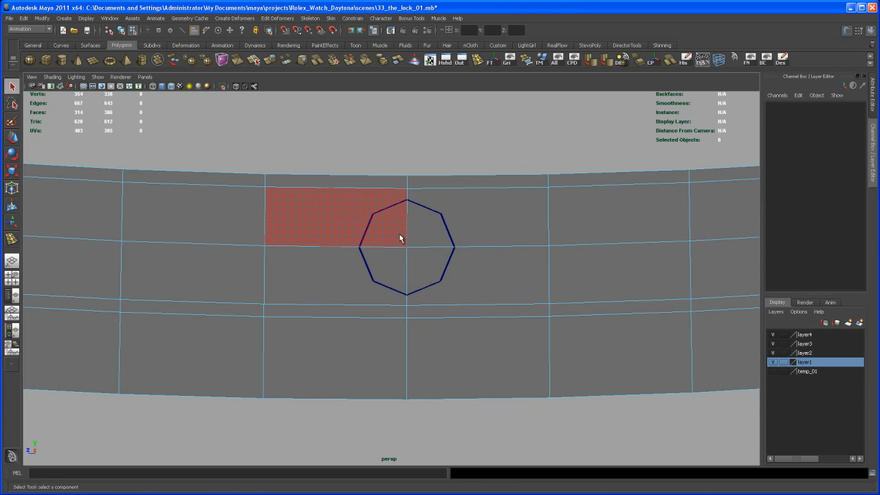
Step: Delete the bracelet faces behind the octagon and select the cylinder's border loop for combining
left_click_drag(401, 239, 571, 296)
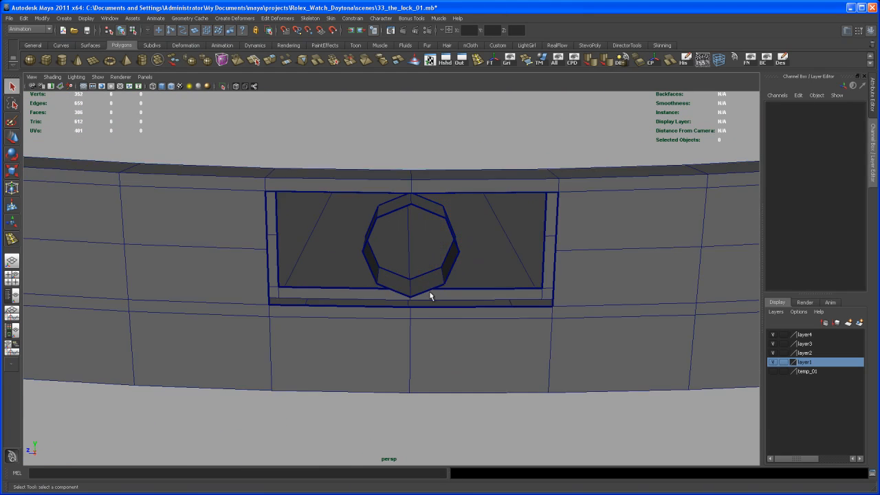
left_click_drag(428, 295, 423, 363)
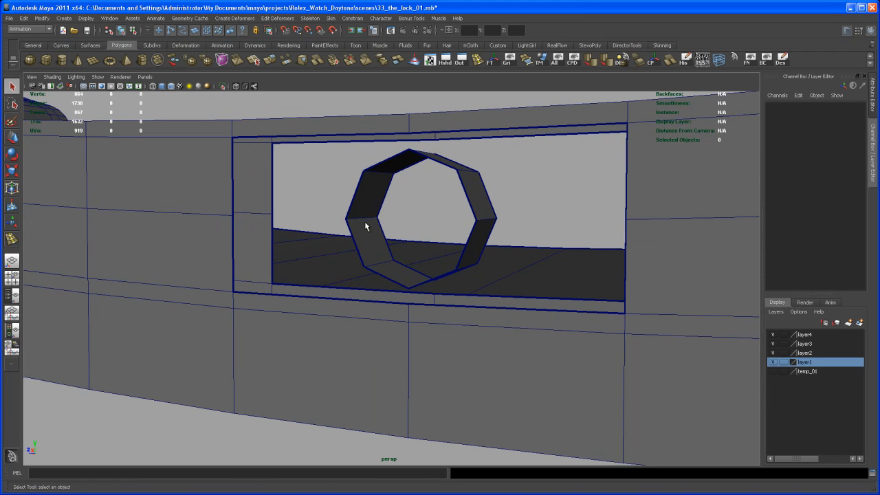
left_click(366, 227)
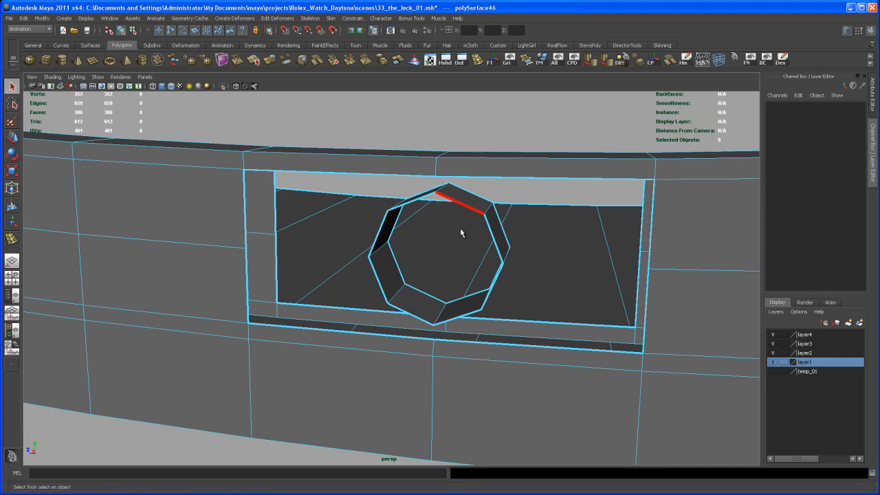
left_click(461, 213)
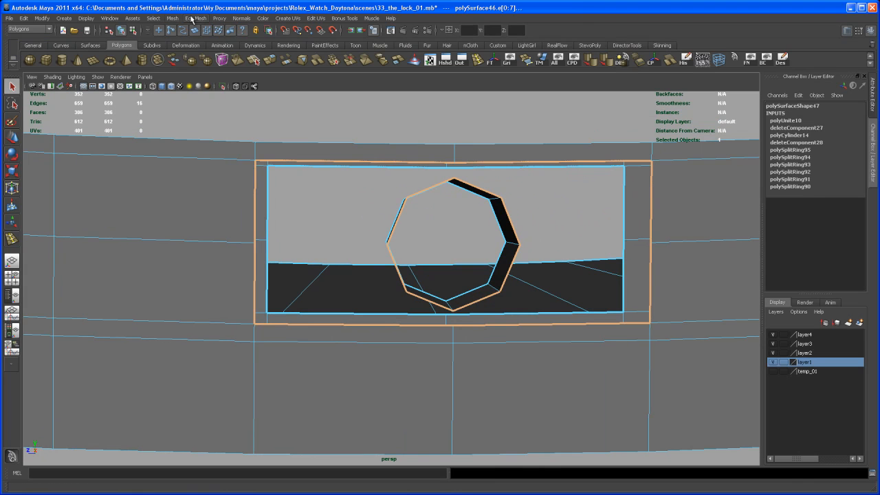
left_click(195, 18)
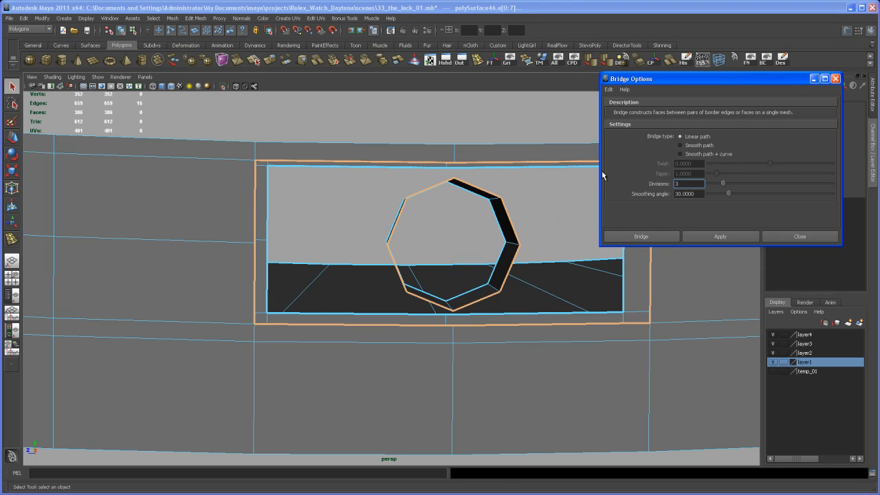
left_click(719, 237)
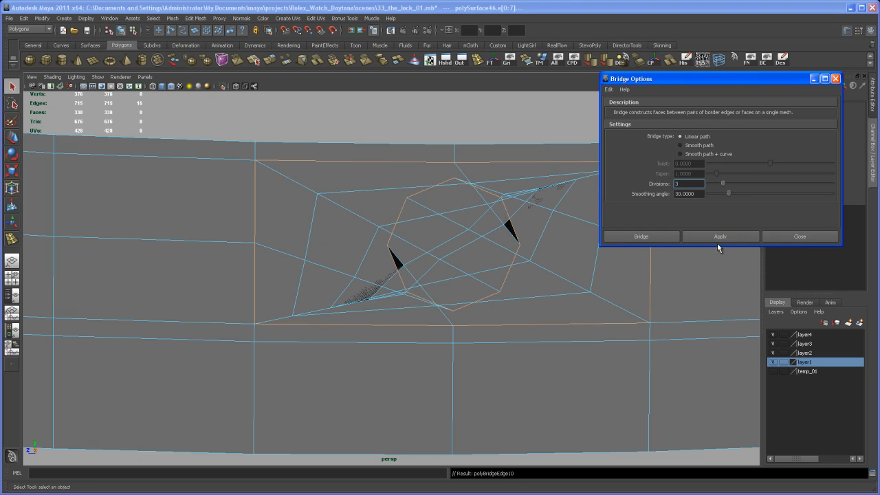
mouse_move(800, 237)
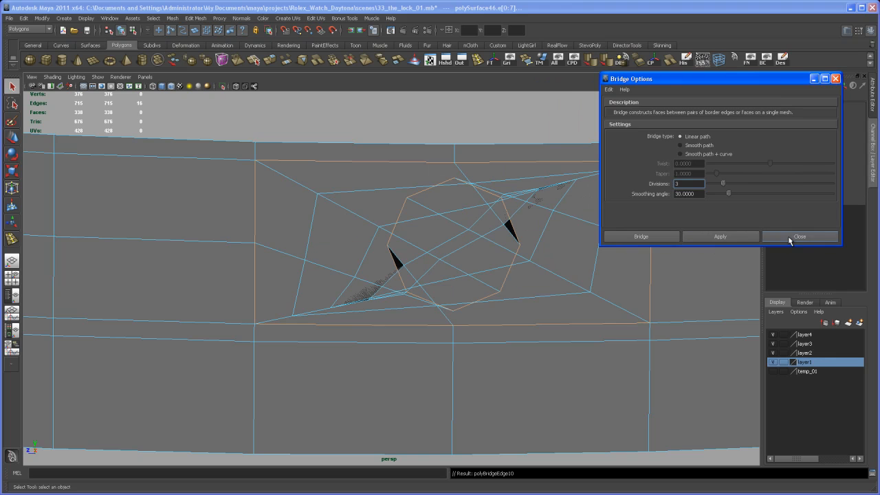
left_click(800, 236)
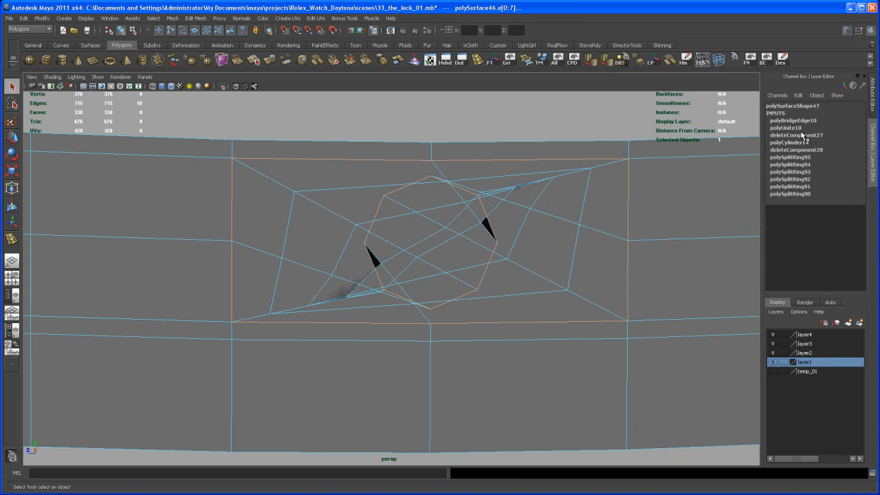
left_click(792, 121)
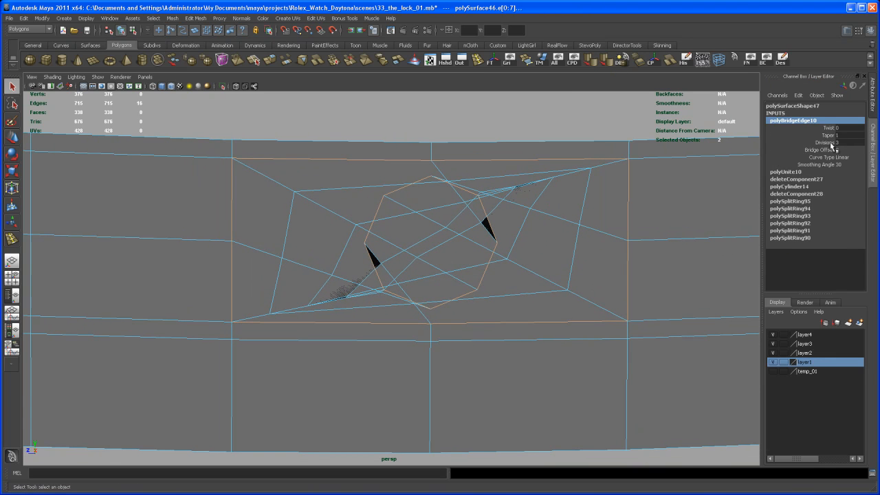
left_click(814, 150)
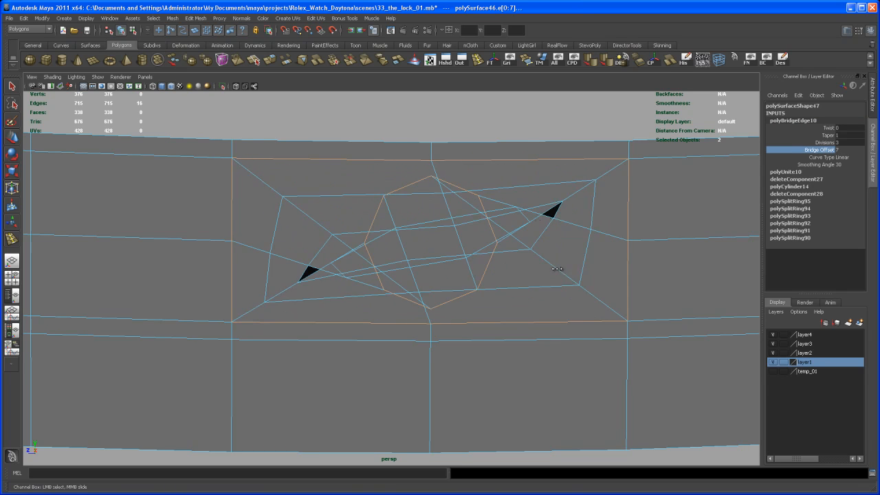
left_click_drag(558, 268, 594, 287)
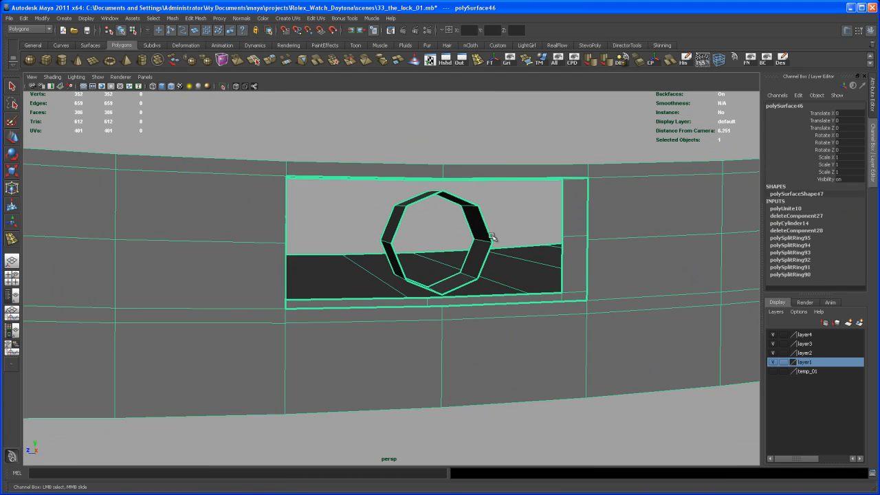
left_click(745, 57)
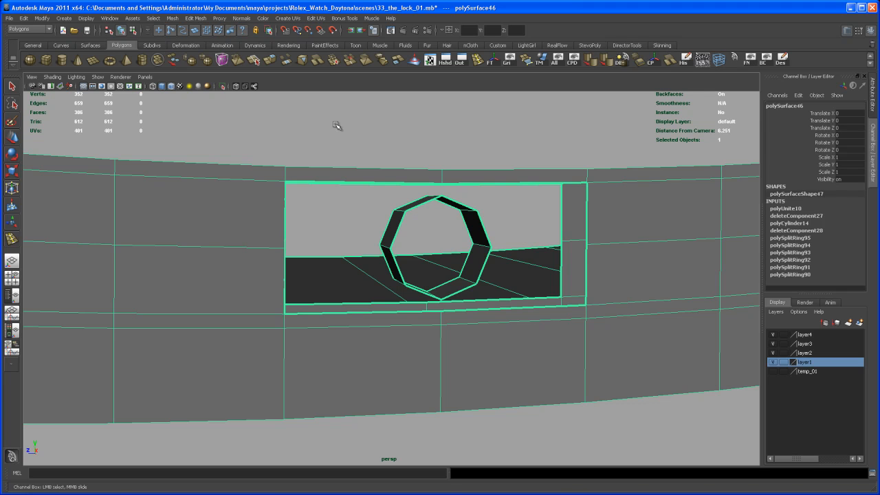
left_click(85, 18)
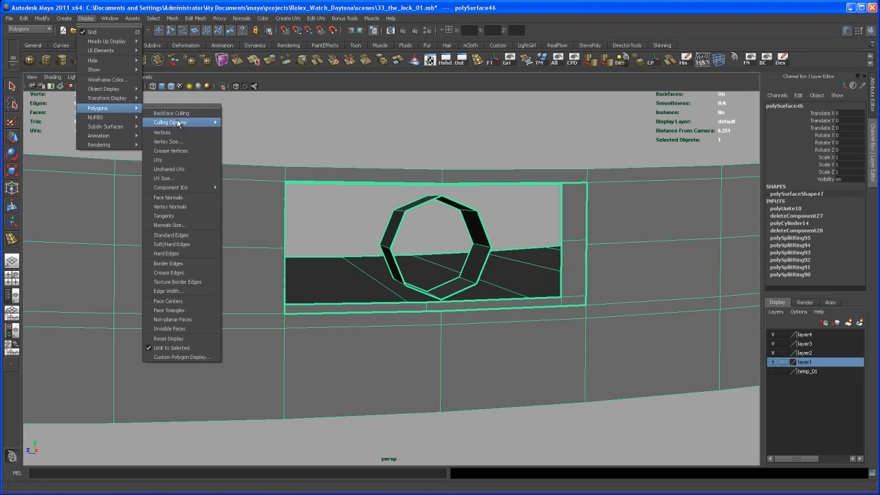
mouse_move(168, 198)
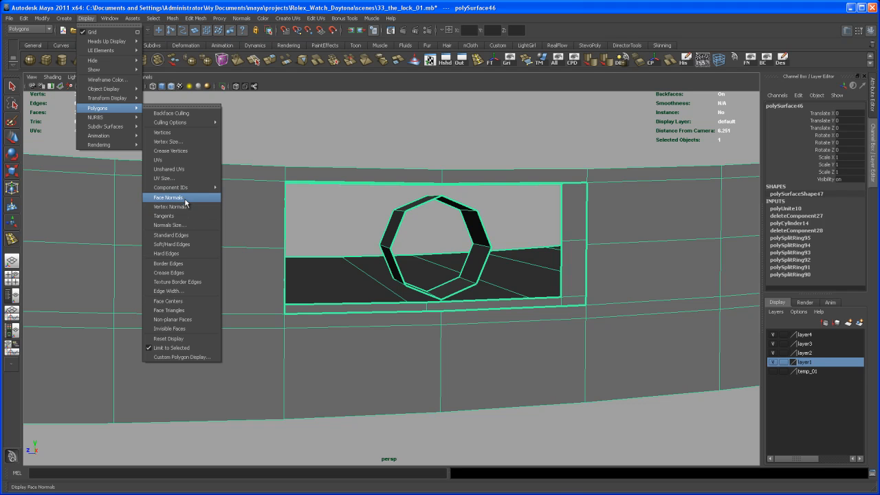
left_click(169, 197)
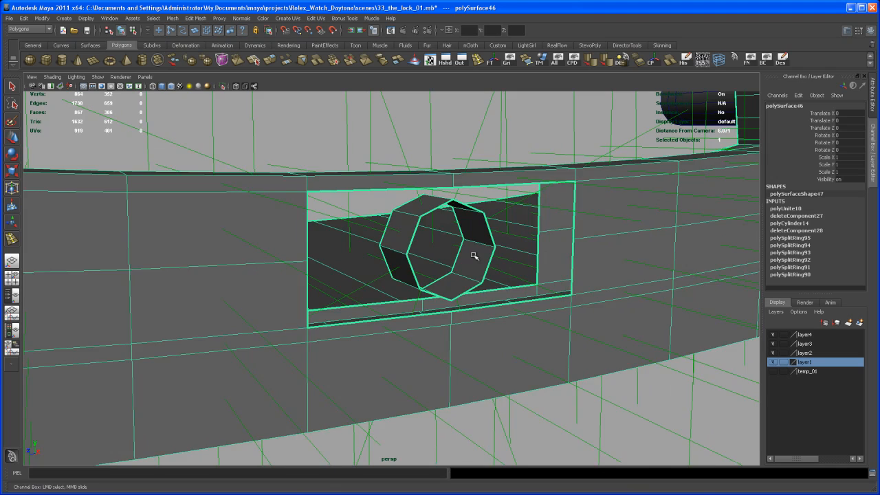
left_click_drag(474, 256, 431, 258)
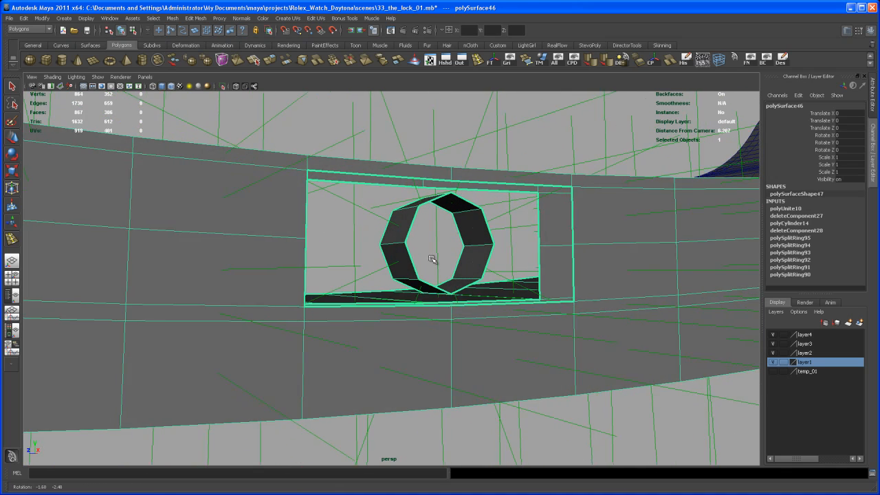
left_click_drag(432, 258, 428, 239)
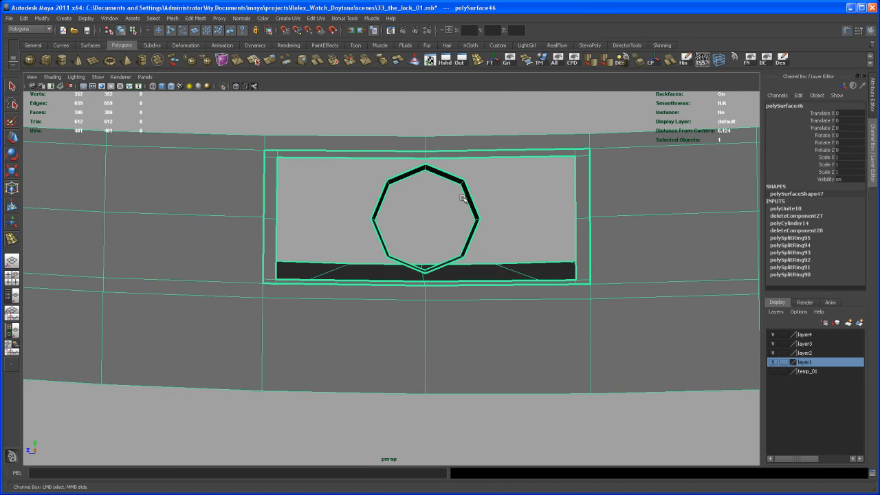
left_click(365, 171)
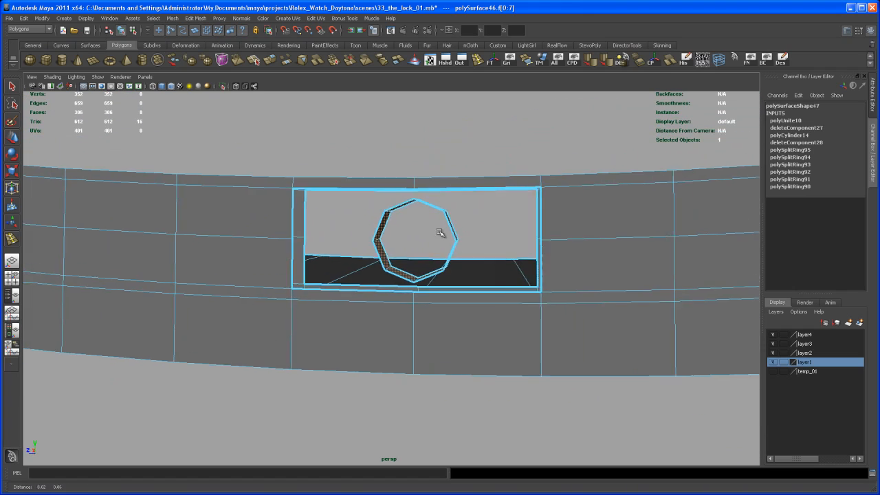
left_click_drag(440, 247, 465, 245)
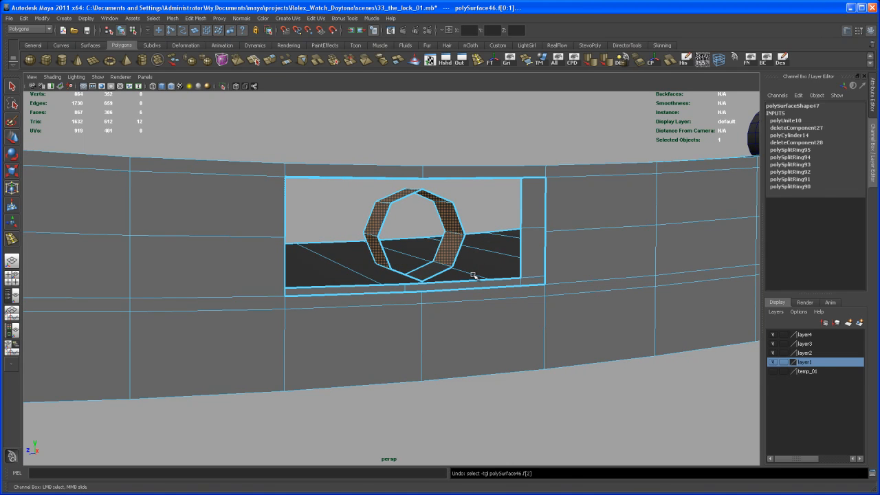
Step: Reverse the octagonal cylinder's normals so its faces point outward
left_click(461, 315)
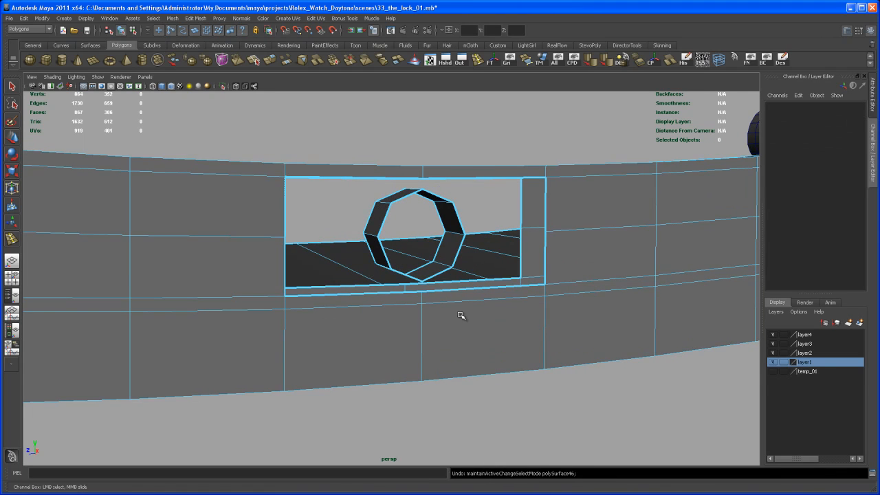
left_click(442, 195)
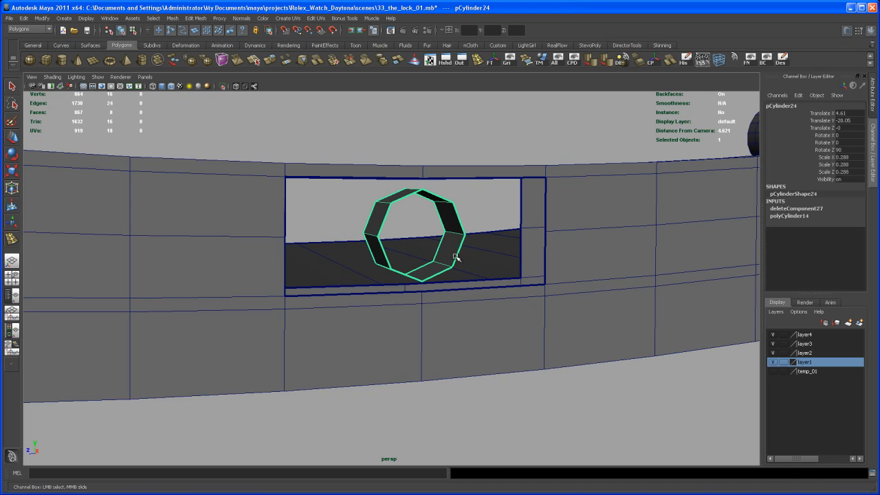
left_click(684, 60)
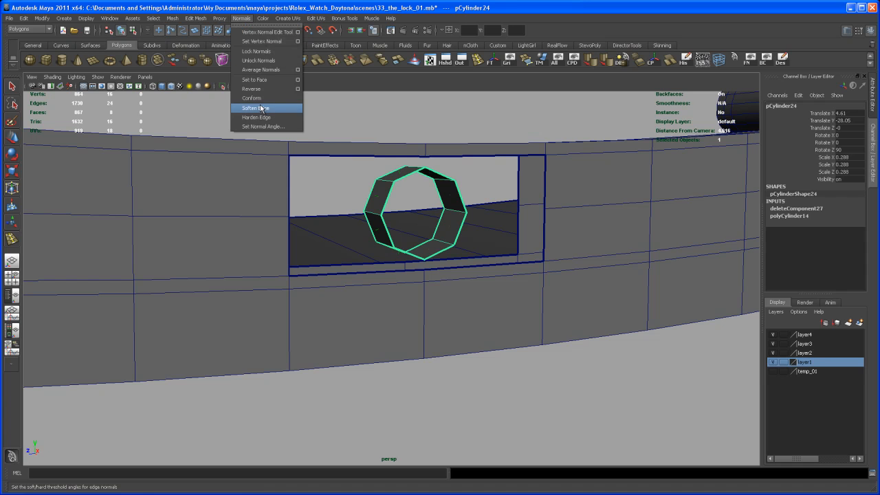
left_click(256, 107)
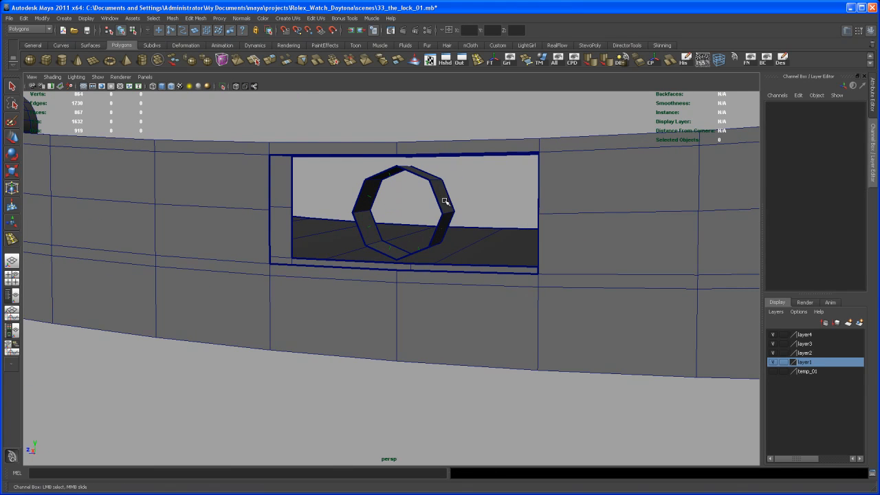
Step: Duplicate the cylinder and move the copy up above the bracelet
left_click(413, 213)
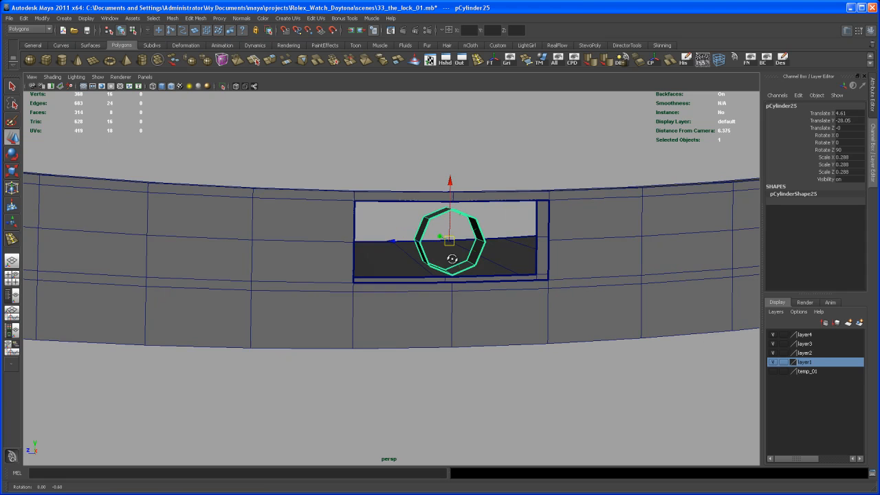
left_click_drag(450, 237, 451, 140)
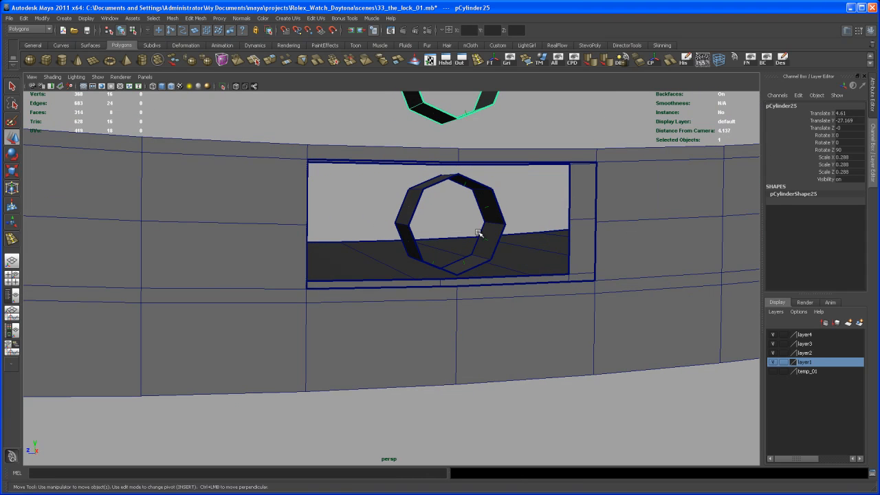
Step: Bridge the octagonal hole border to the surrounding square border edges
left_click(453, 227)
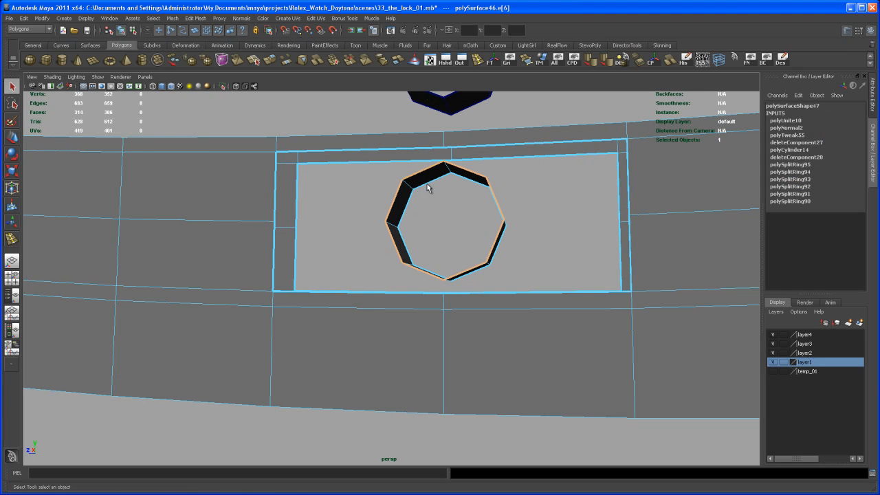
left_click(558, 211)
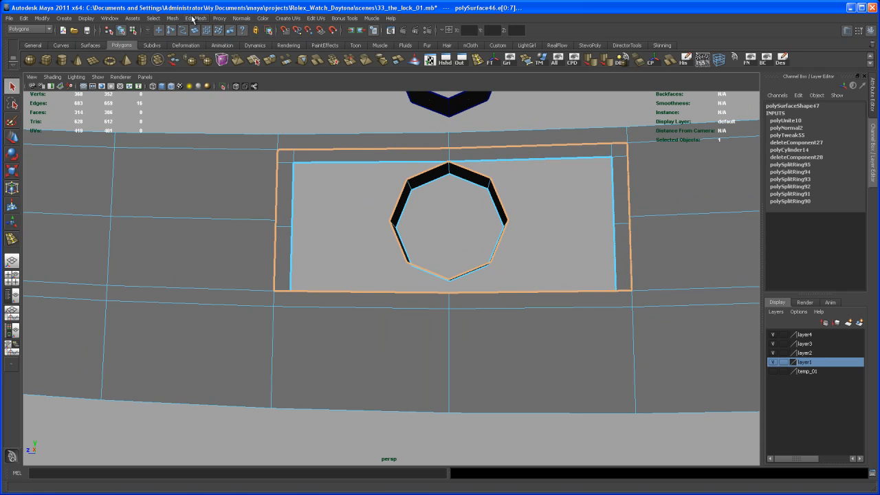
left_click(195, 18)
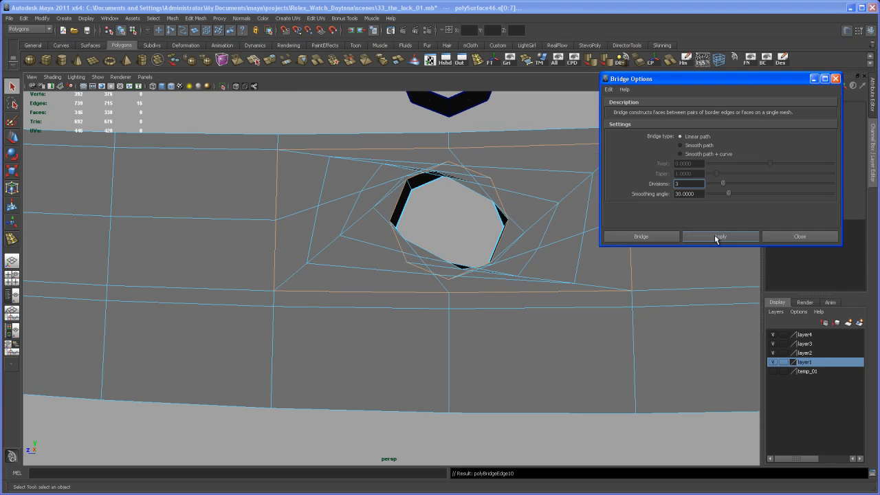
left_click(800, 236)
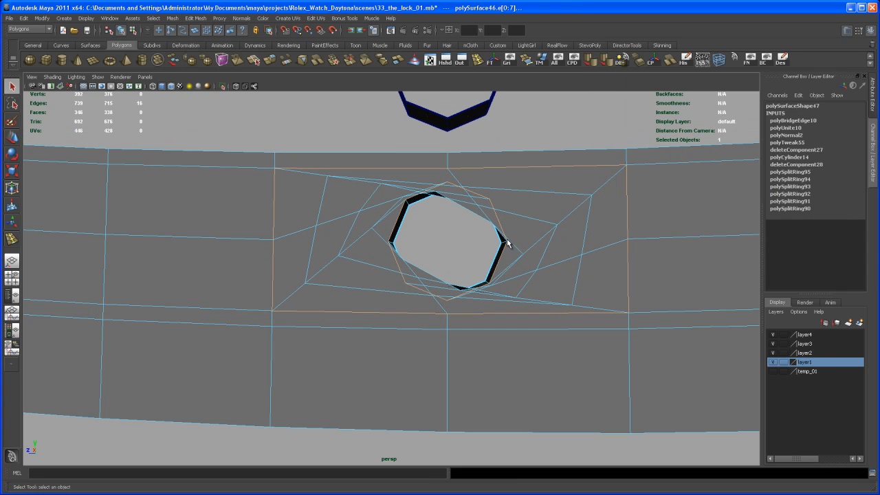
Step: Raise the Bridge Offset until the twisted bridge faces straighten
left_click(792, 121)
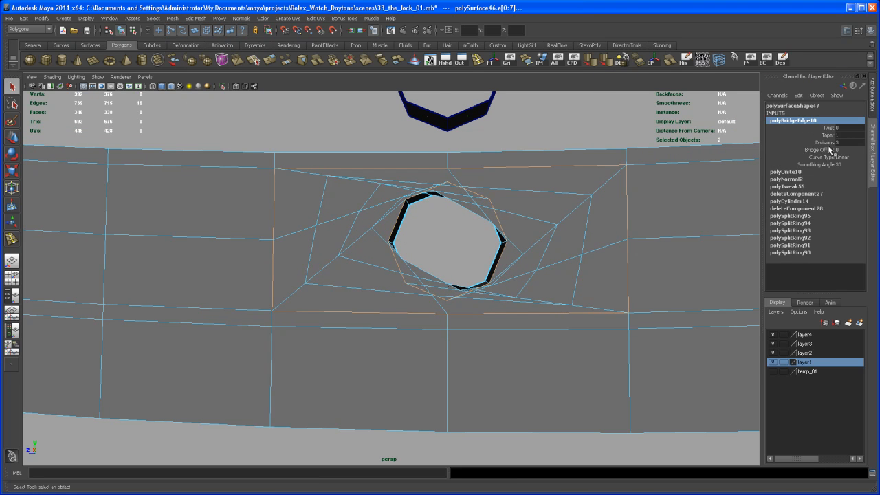
left_click(813, 150)
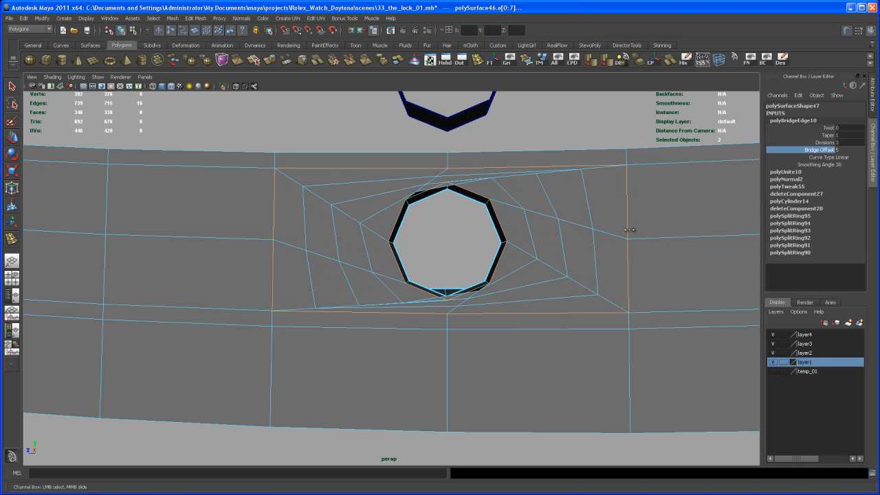
left_click_drag(629, 229, 597, 250)
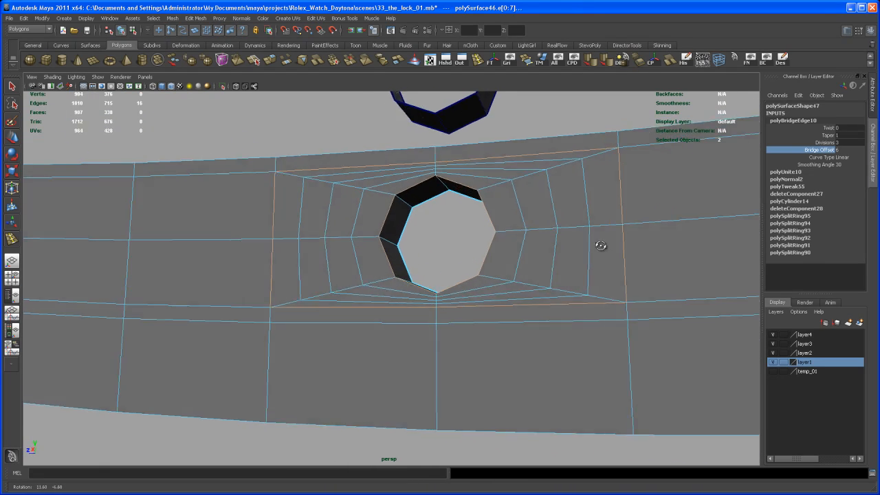
Step: Adjust the second bridge's offset so the back side of the hole untwists too
left_click_drag(600, 245, 553, 265)
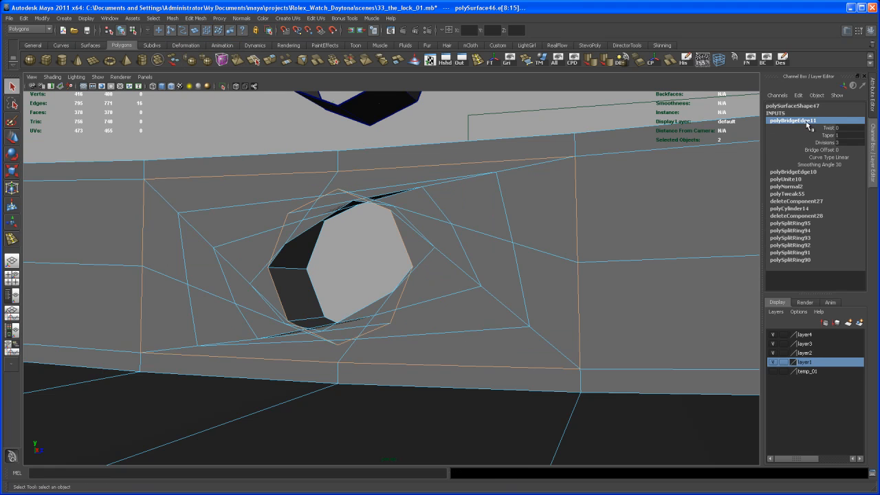
left_click(818, 150)
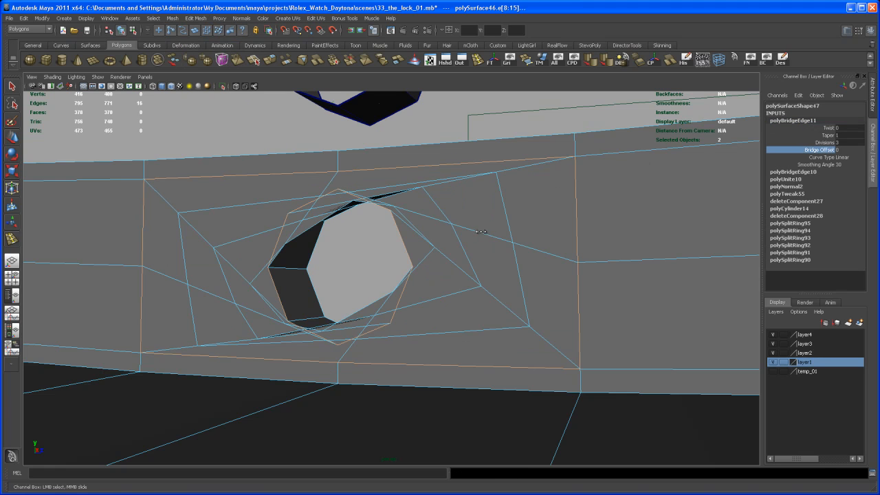
left_click_drag(481, 232, 526, 251)
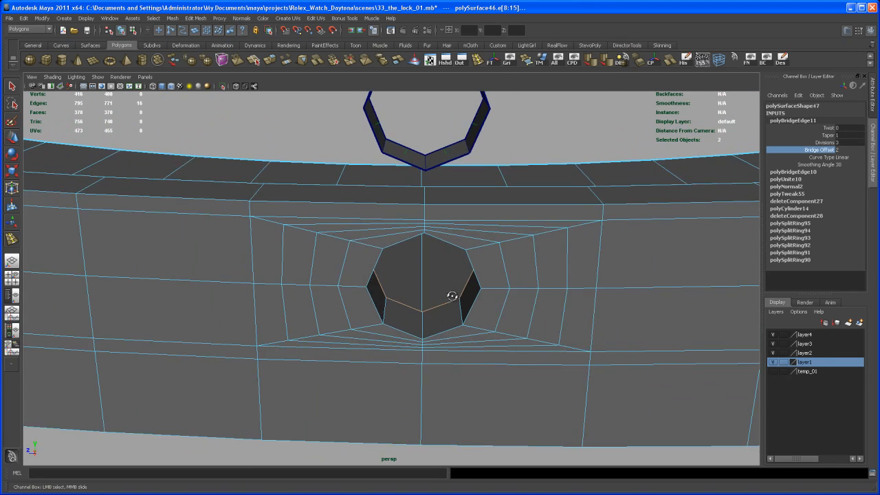
left_click_drag(453, 297, 482, 313)
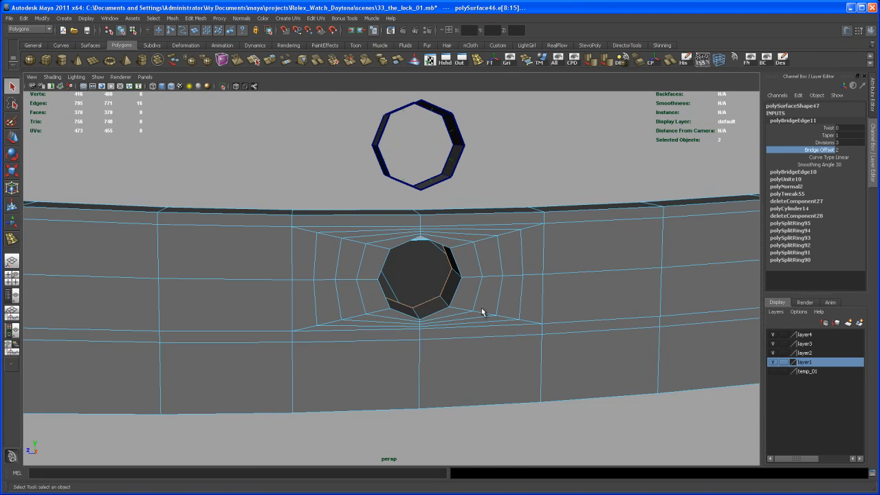
Step: Smooth-preview the piece, then split an edge ring around the inside of the hole
key("3")
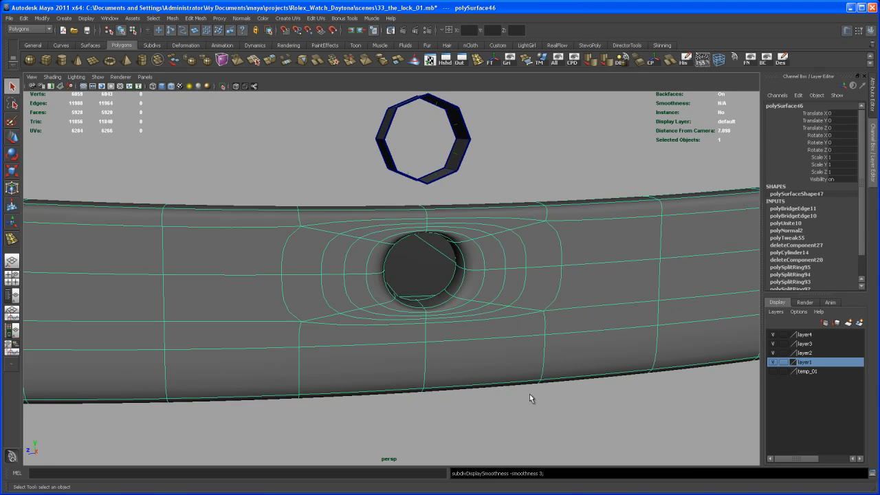
left_click_drag(529, 399, 465, 365)
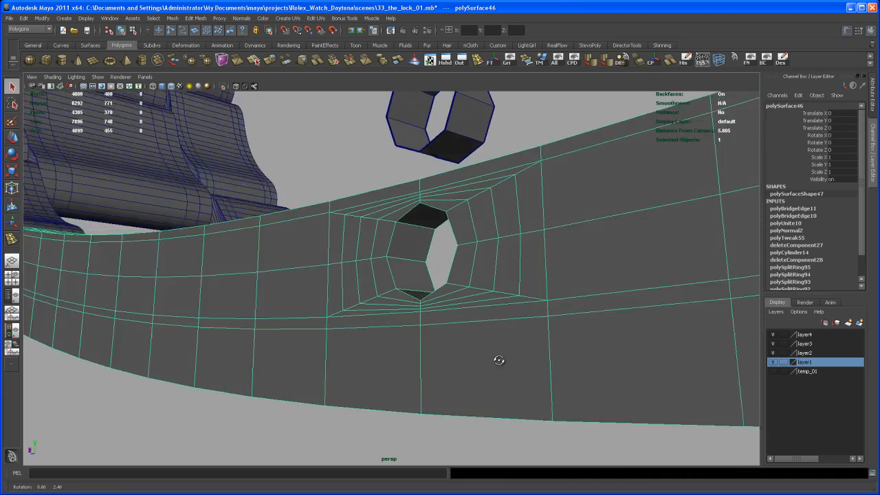
left_click_drag(499, 360, 467, 319)
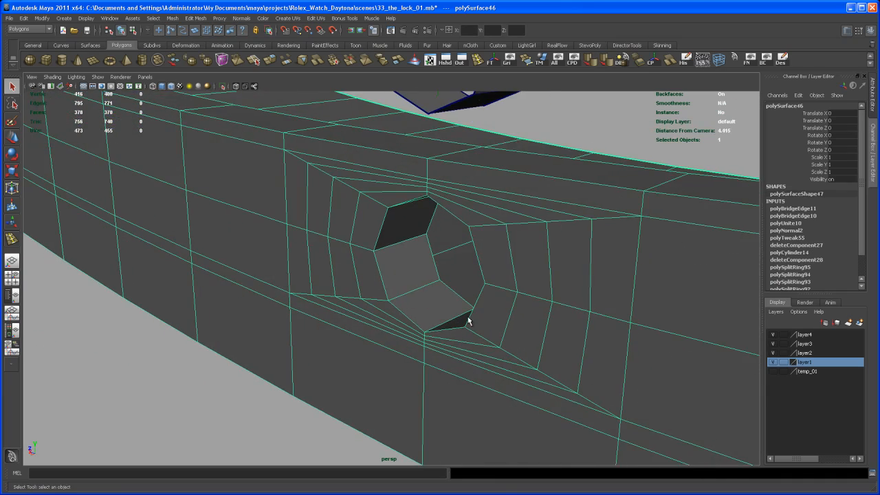
left_click(424, 287)
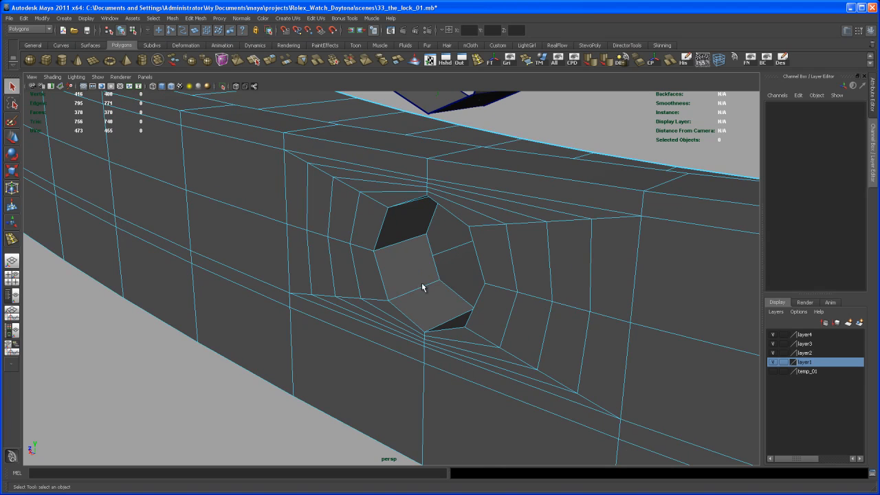
left_click(397, 288)
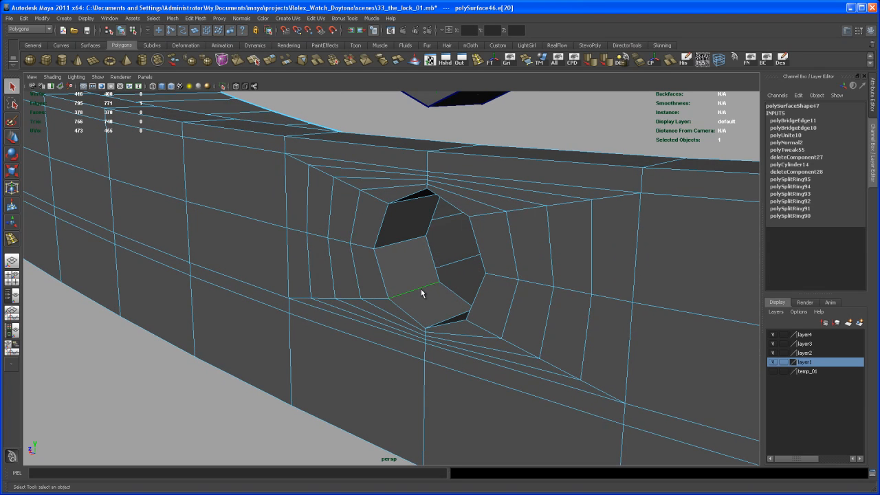
right_click(420, 288)
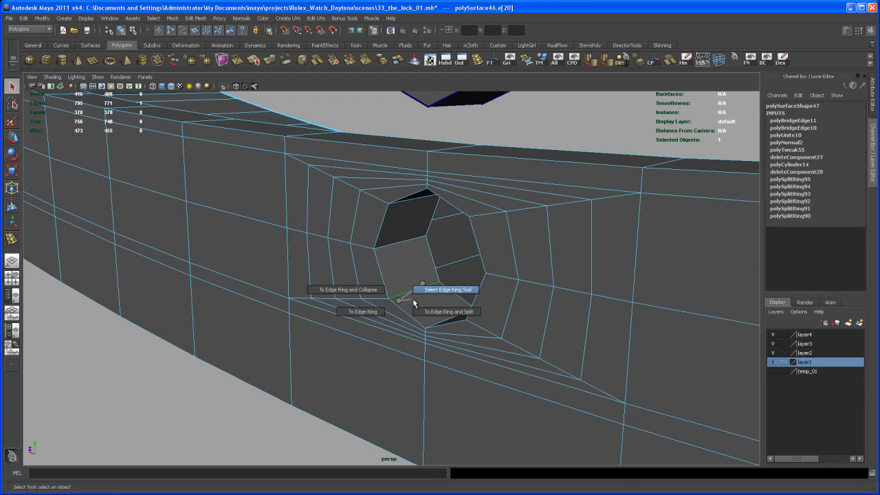
left_click(446, 289)
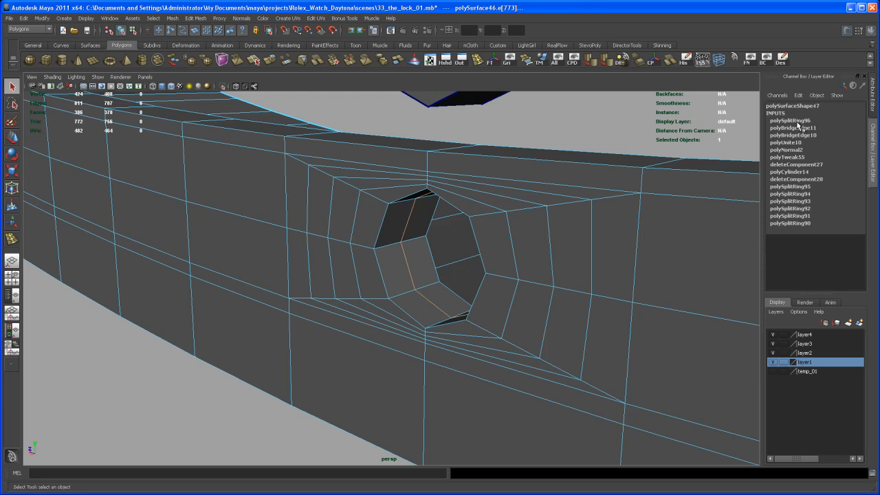
left_click(789, 110)
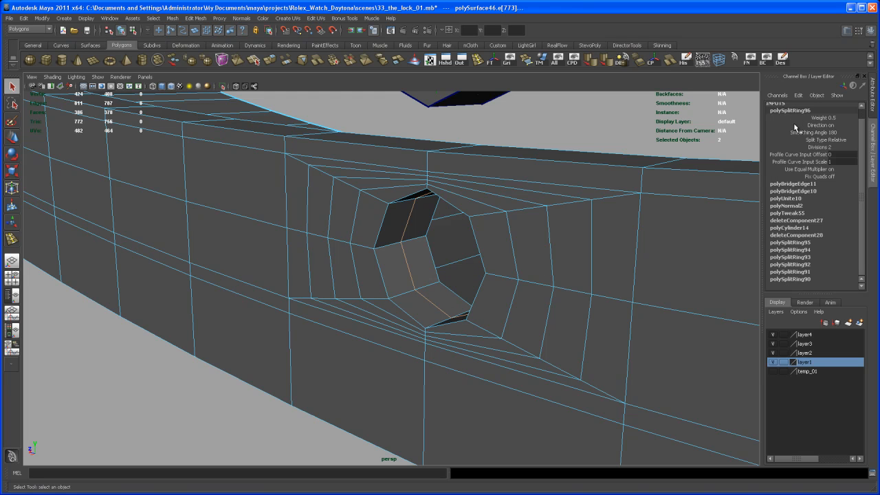
left_click(827, 141)
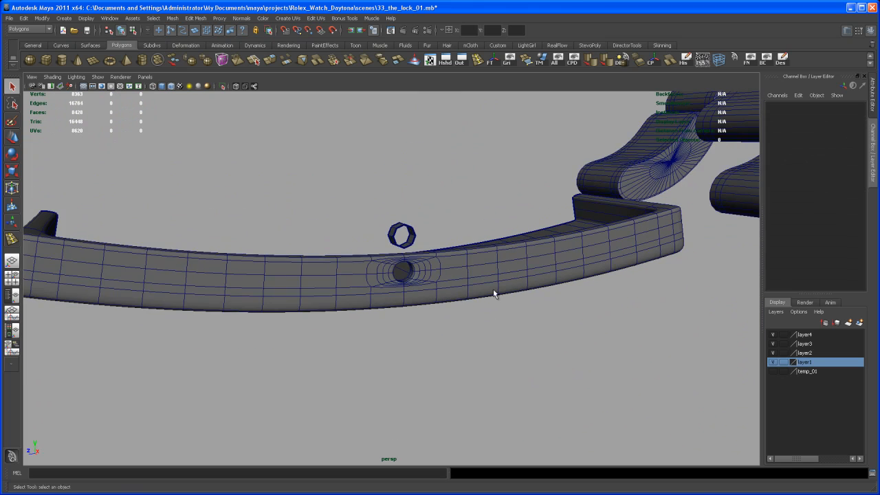
Step: Clear the selection and inspect the smoothed hole from the front
left_click(170, 85)
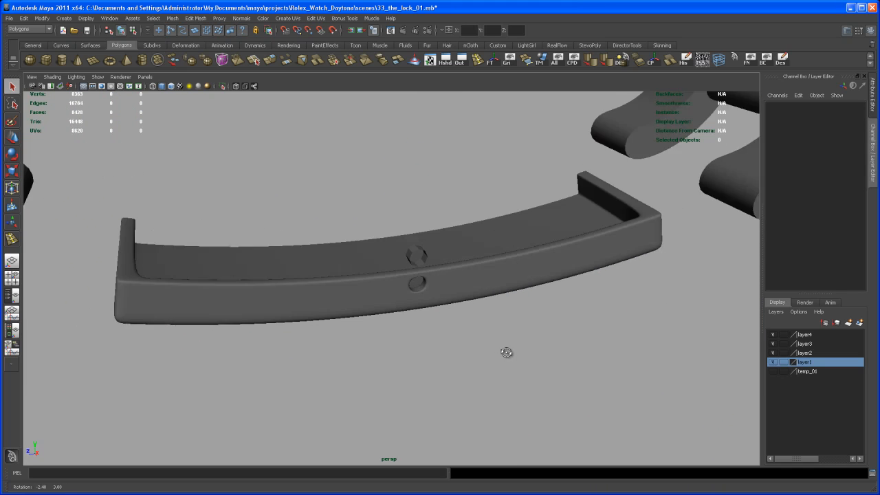
left_click_drag(506, 352, 464, 355)
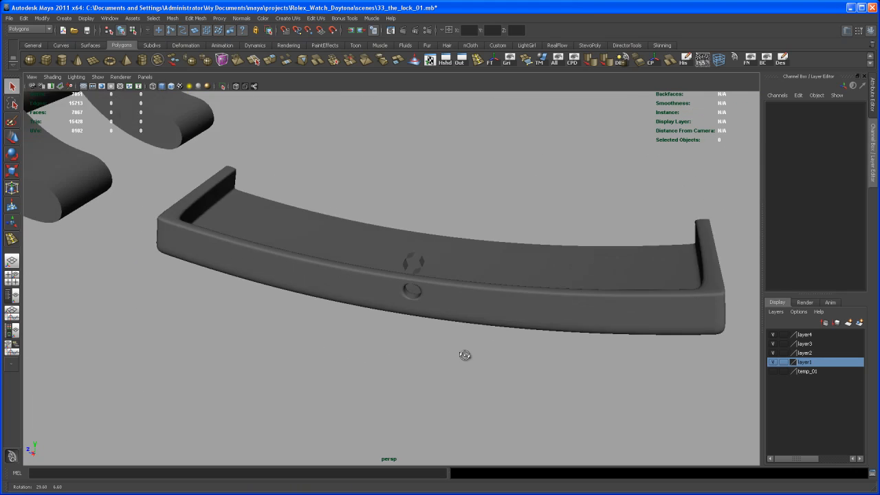
left_click(451, 323)
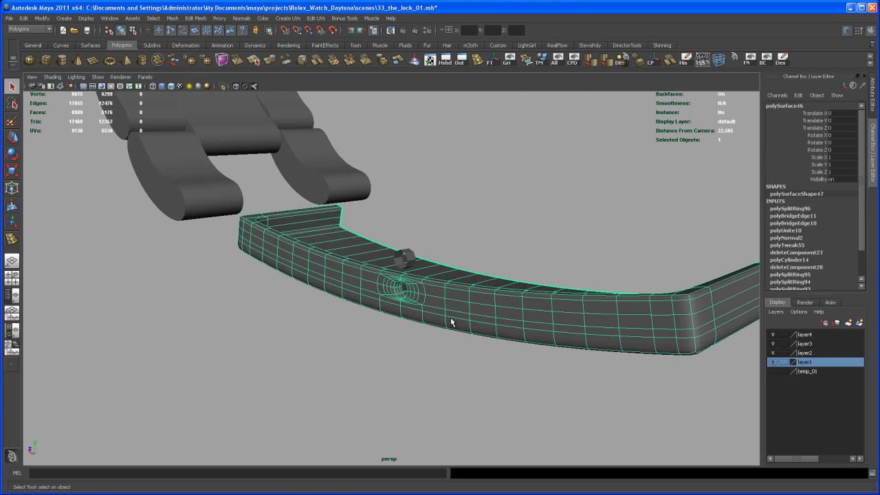
left_click_drag(454, 323, 536, 385)
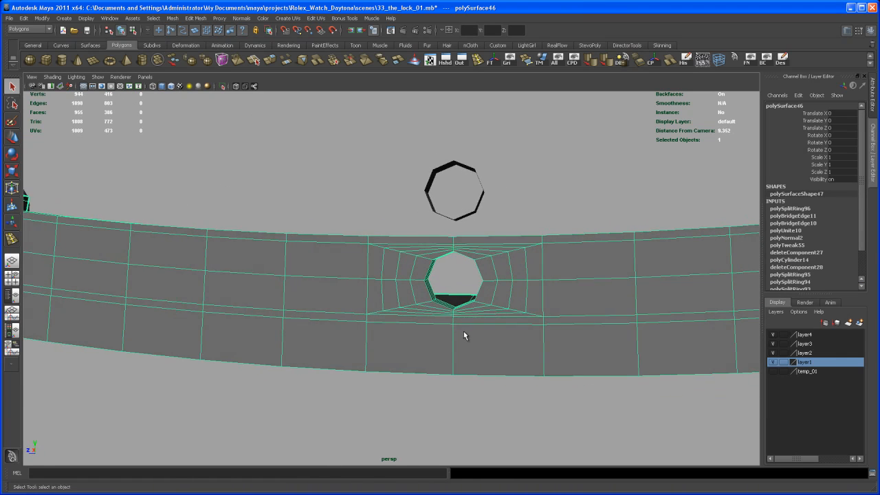
left_click_drag(465, 336, 481, 347)
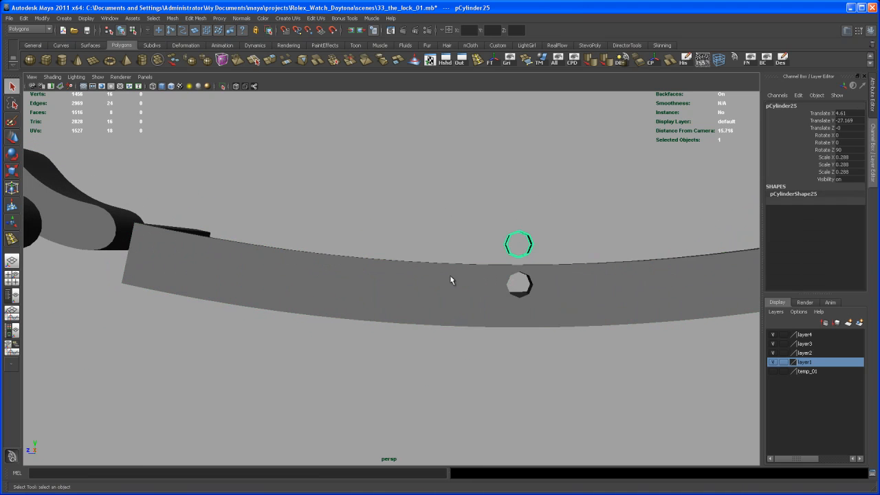
left_click(179, 85)
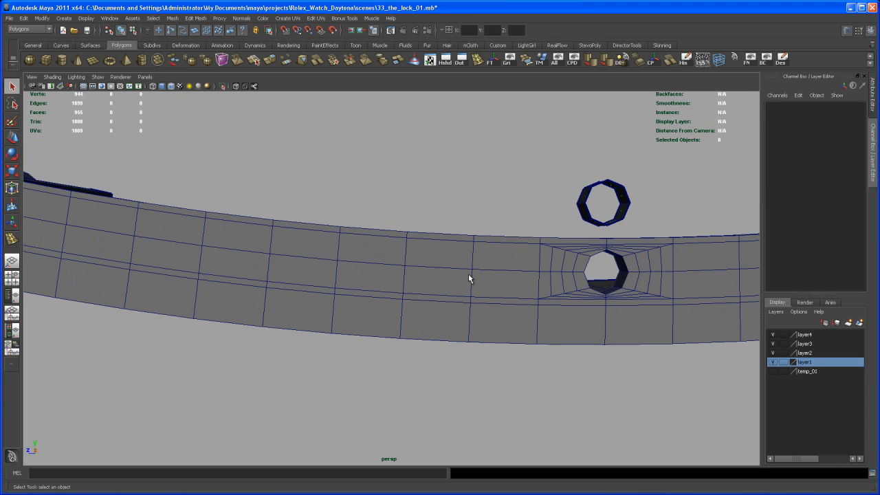
mouse_move(470, 266)
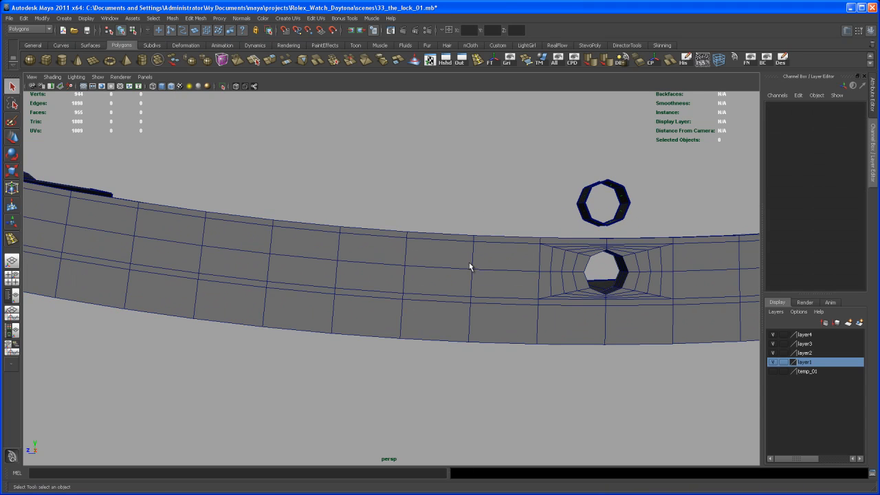
mouse_move(337, 260)
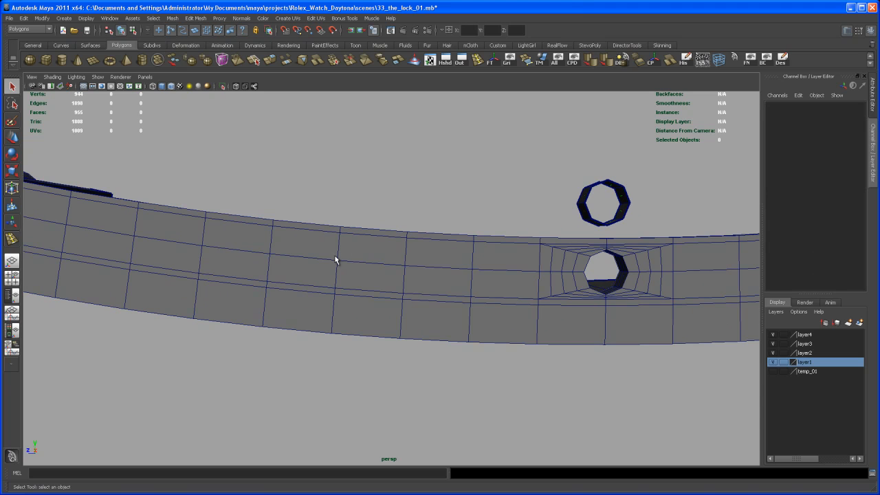
left_click_drag(337, 260, 199, 242)
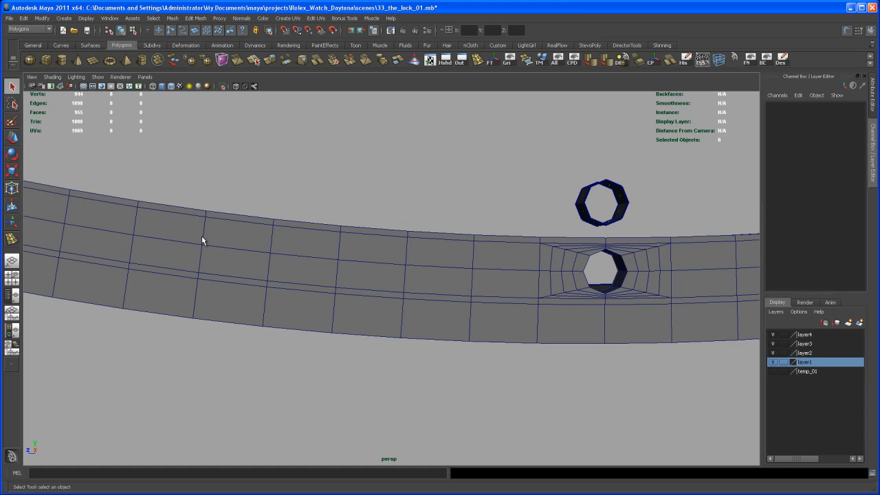
mouse_move(336, 266)
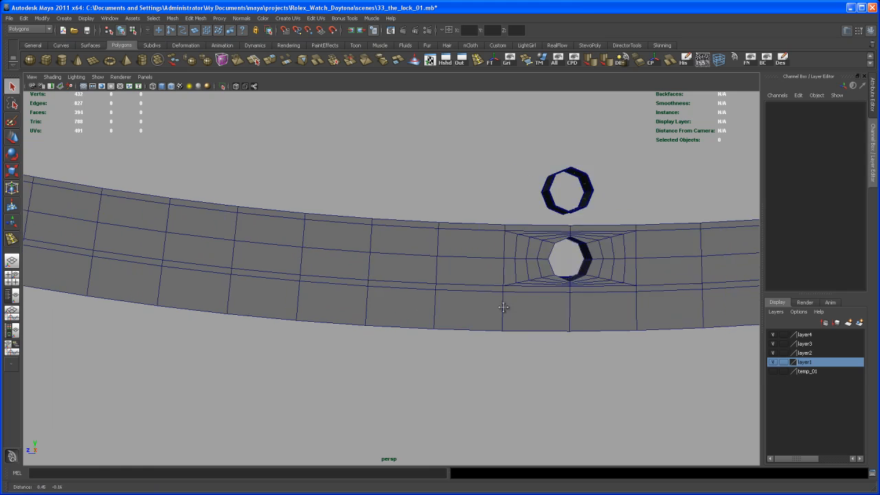
left_click_drag(502, 308, 451, 297)
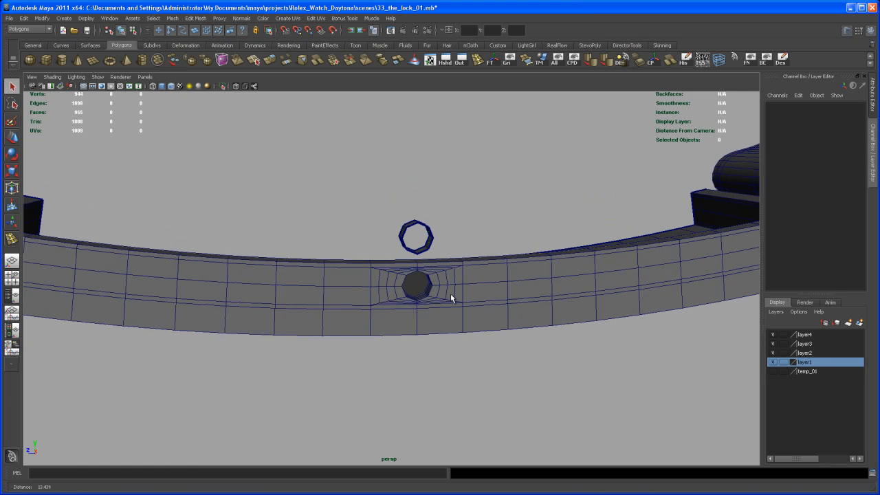
left_click_drag(451, 299, 484, 347)
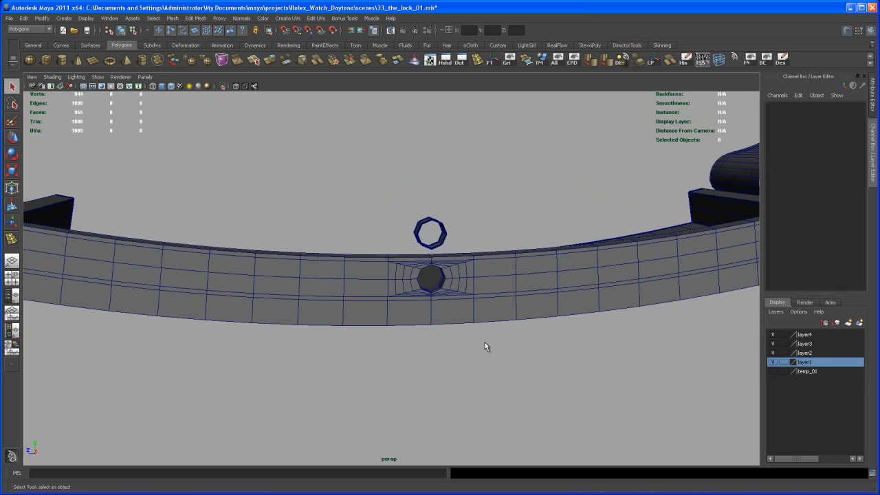
mouse_move(484, 338)
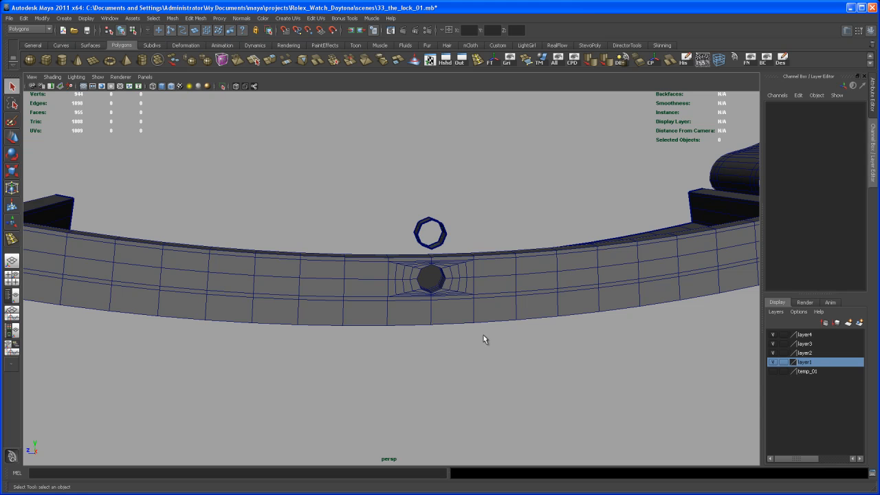
mouse_move(478, 330)
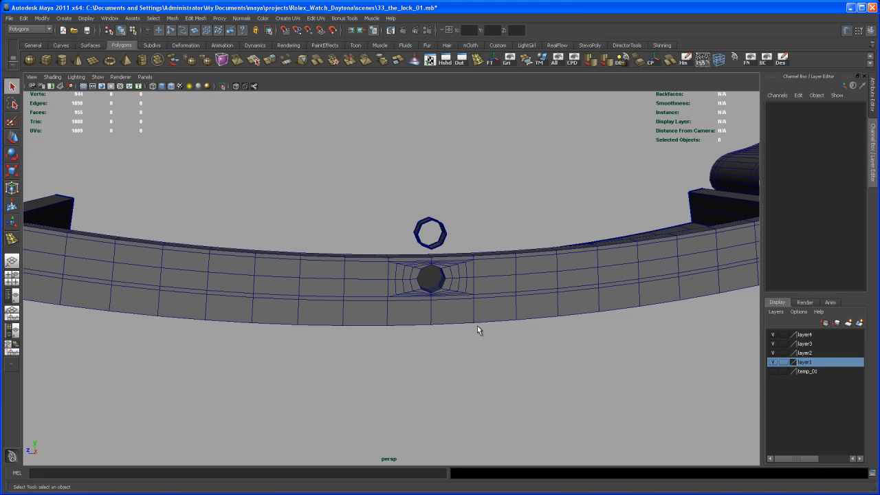
mouse_move(460, 328)
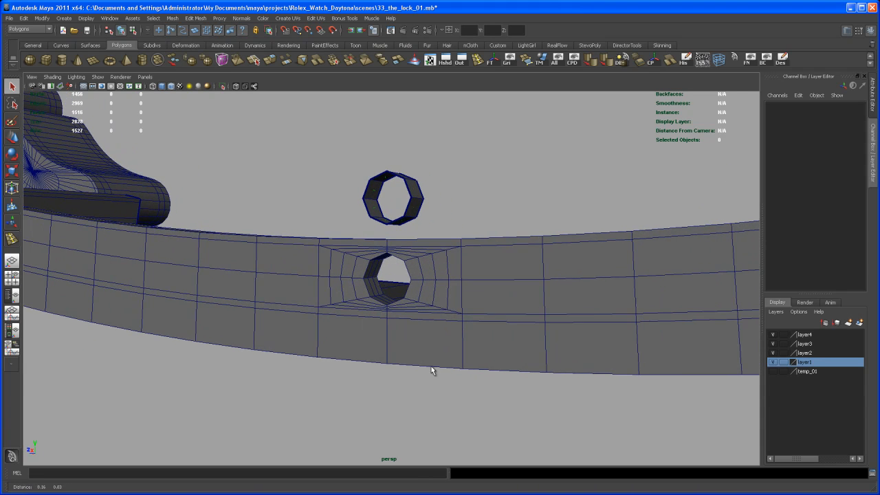
left_click_drag(433, 370, 446, 364)
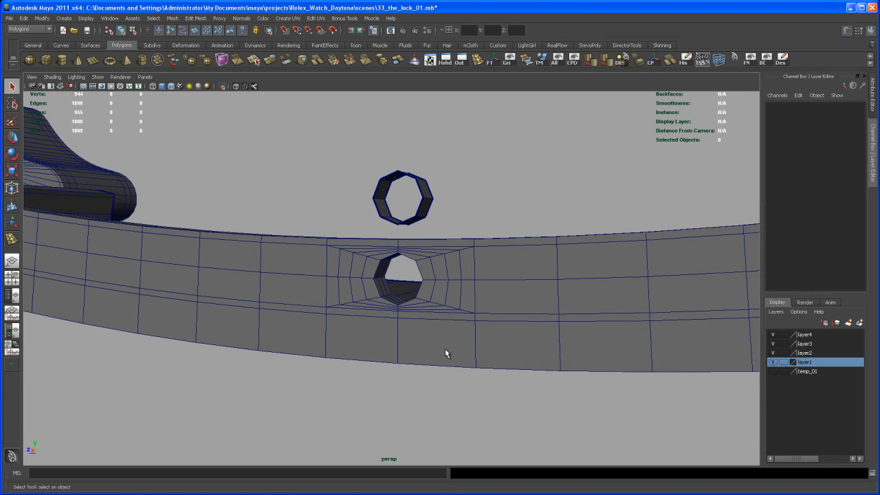
mouse_move(453, 349)
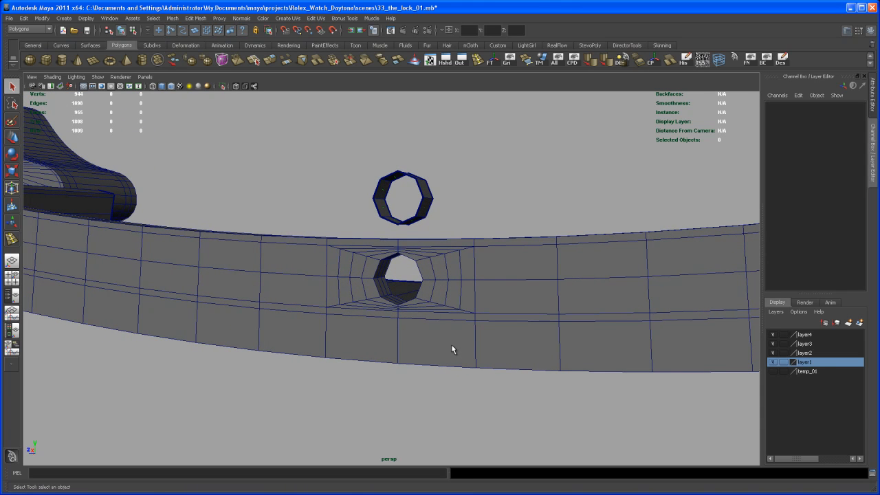
mouse_move(448, 347)
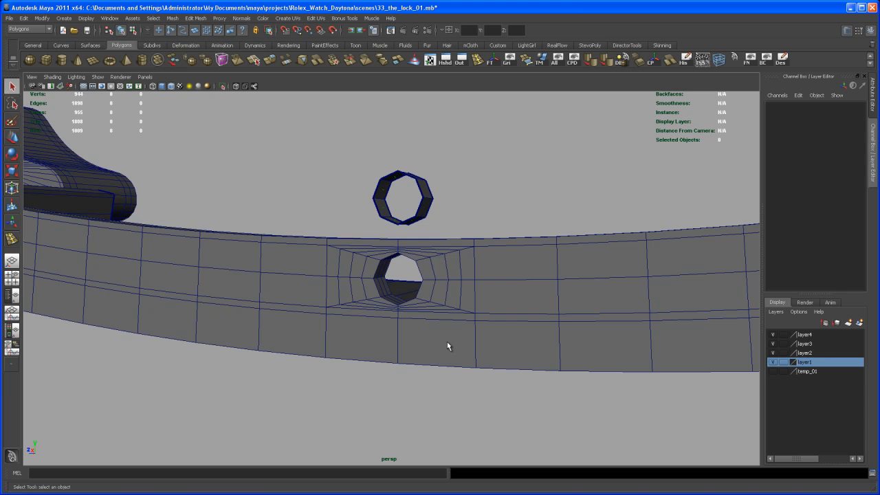
mouse_move(456, 352)
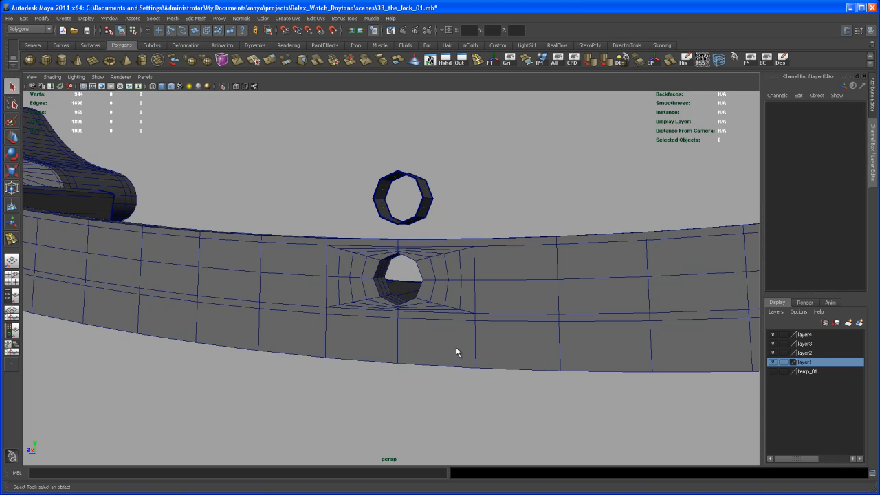
left_click_drag(457, 352, 463, 363)
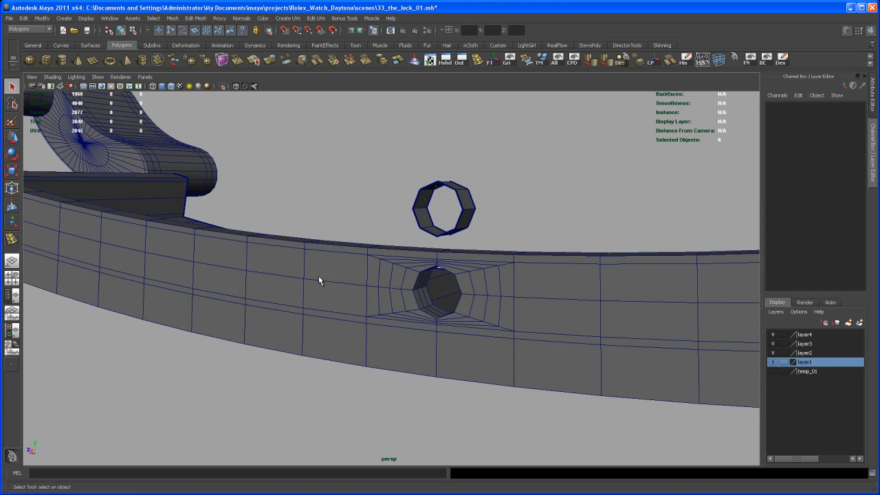
Step: Duplicate the cylinder left of the existing hole and rotate it to follow the bracelet curve
left_click(442, 208)
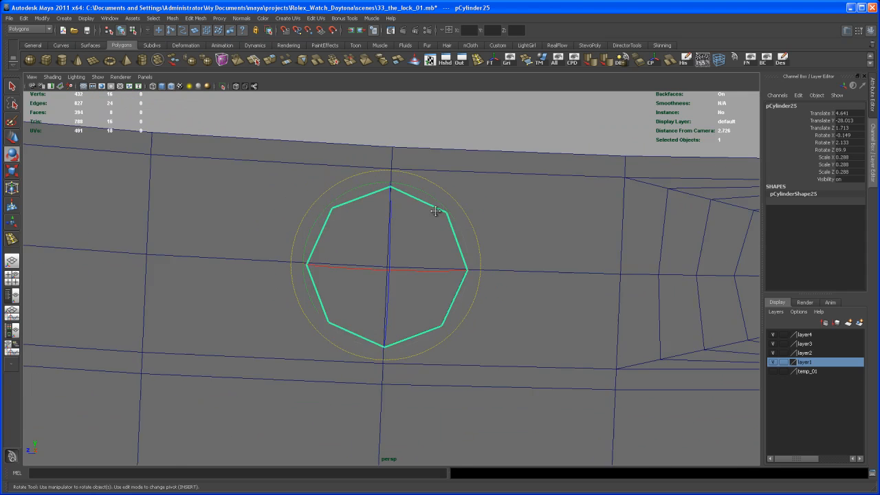
left_click_drag(434, 212, 476, 228)
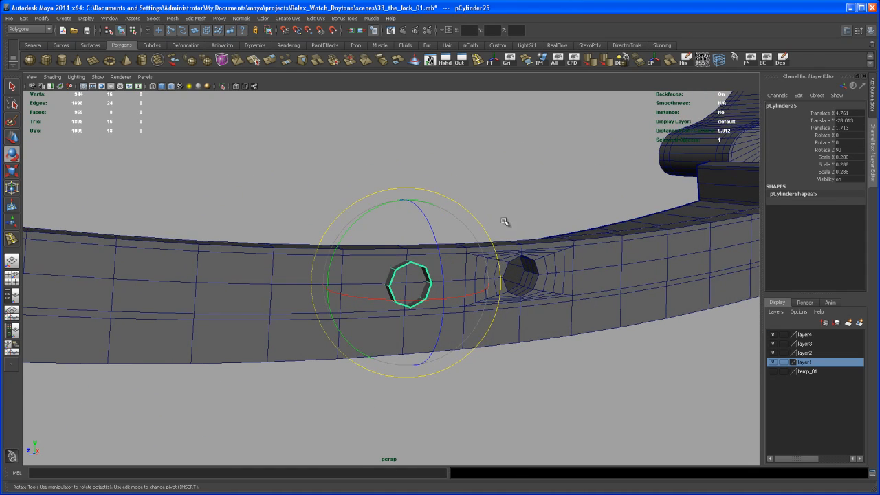
mouse_move(550, 294)
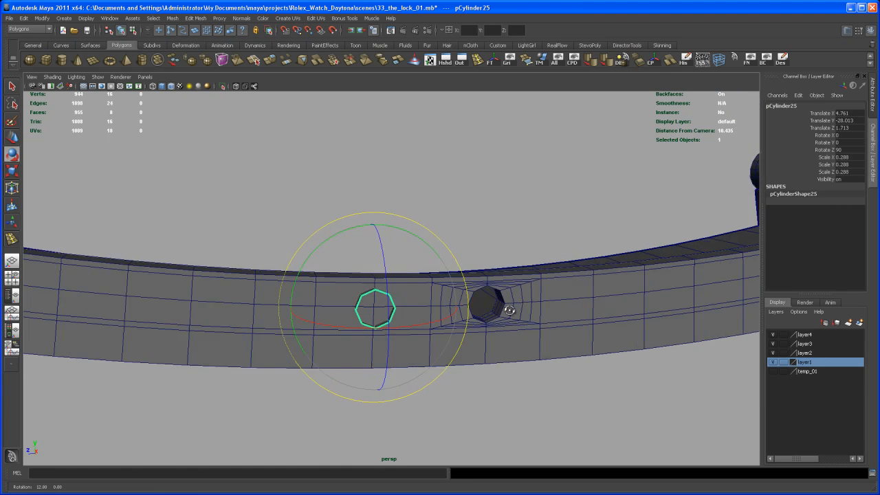
left_click_drag(509, 309, 503, 301)
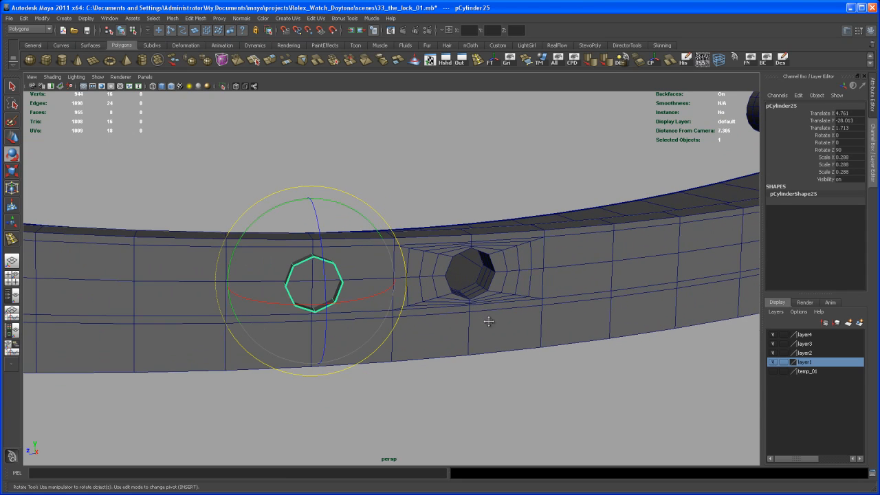
left_click_drag(488, 322, 473, 354)
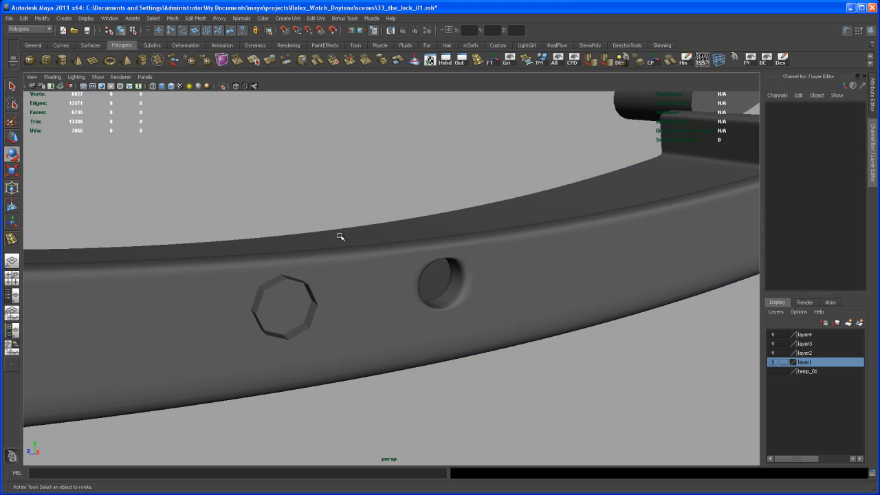
Step: Dolly out until the whole watch and bracelet are framed in the perspective view
left_click_drag(341, 236, 494, 392)
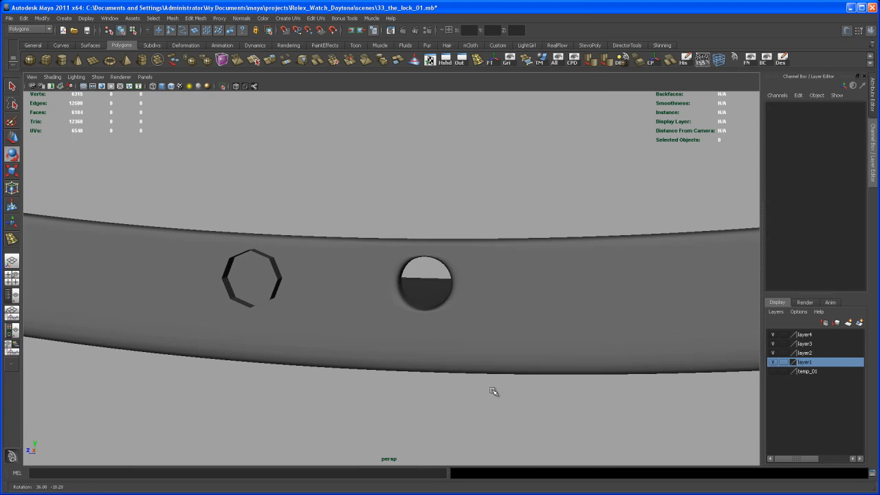
left_click(424, 280)
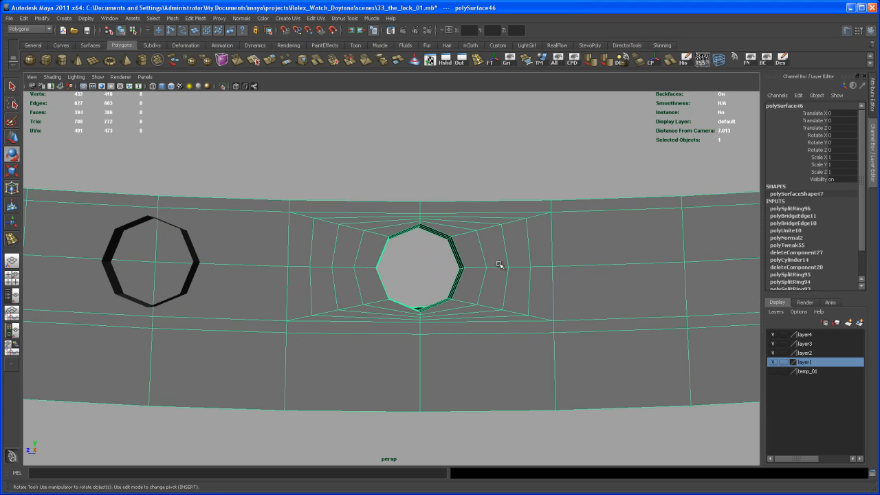
left_click_drag(501, 264, 483, 250)
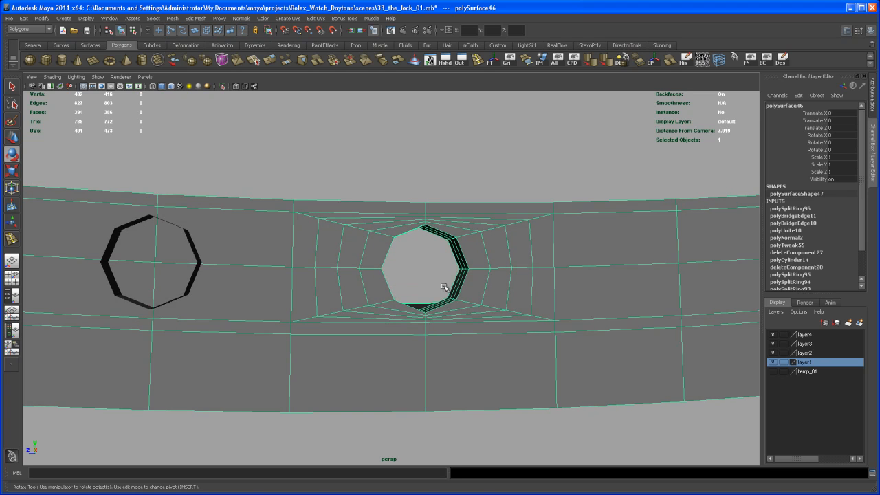
mouse_move(433, 267)
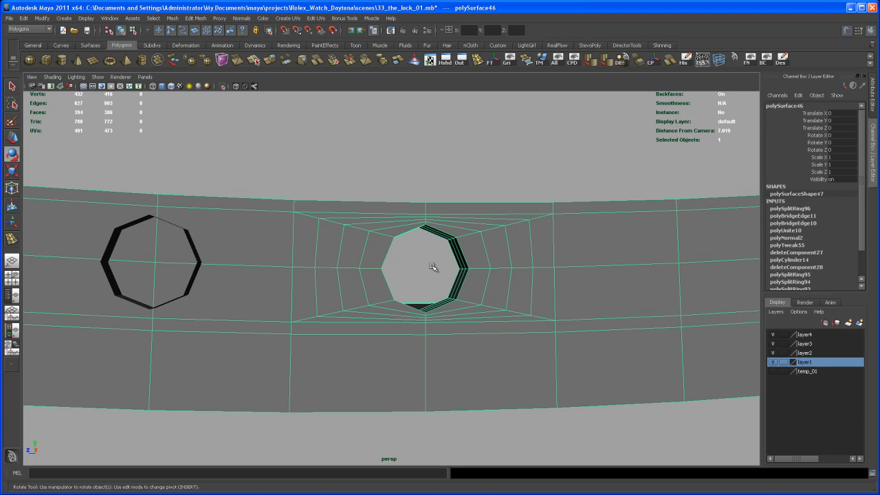
left_click_drag(433, 266, 336, 281)
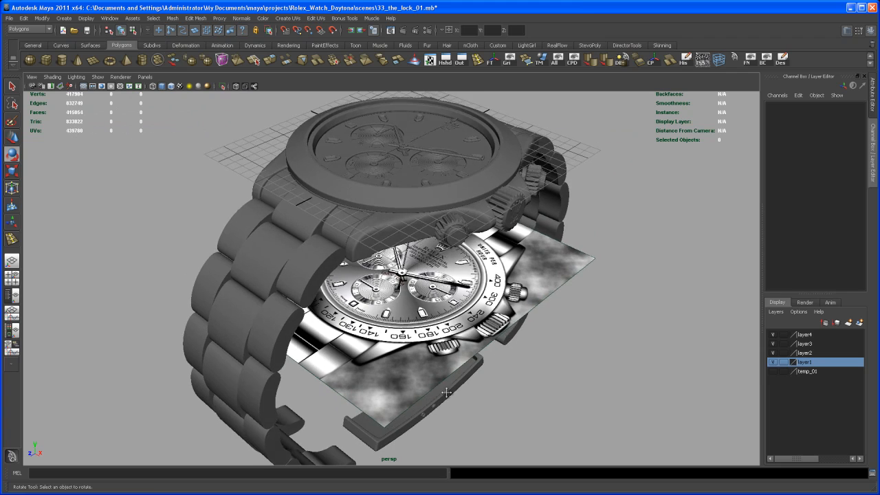
left_click_drag(446, 275, 447, 316)
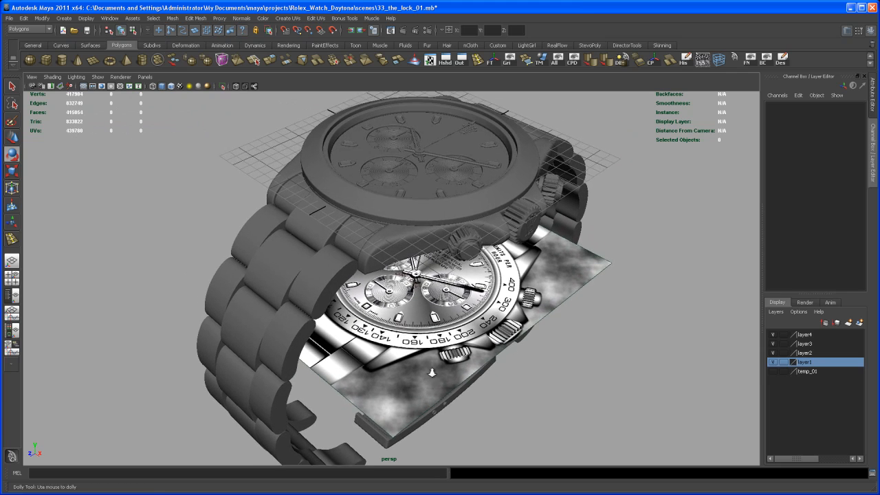
left_click_drag(431, 371, 442, 398)
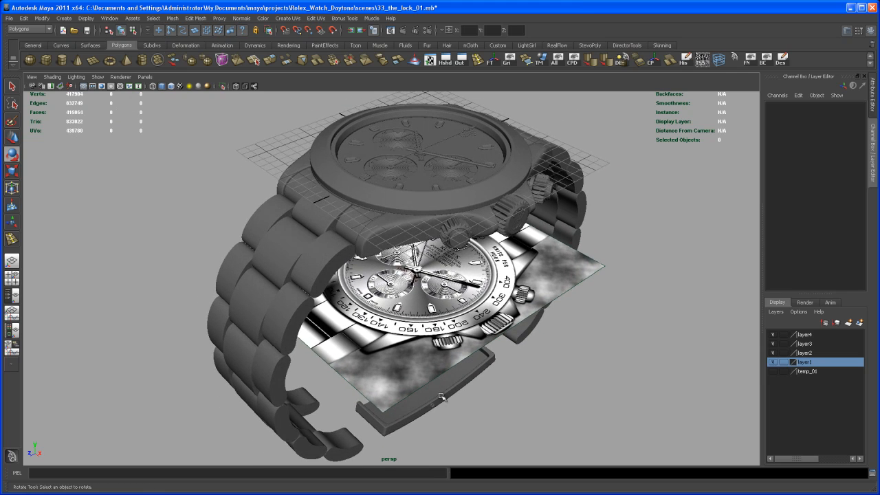